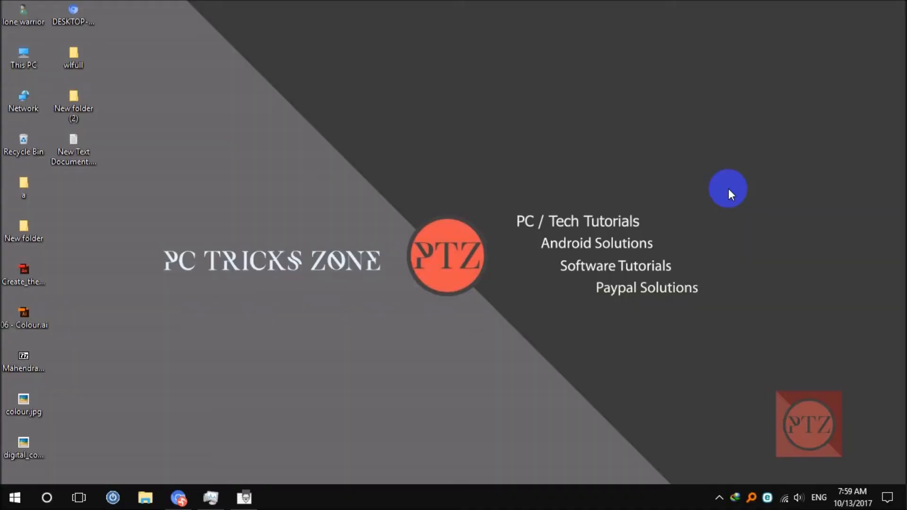
pyautogui.moveTo(653, 146)
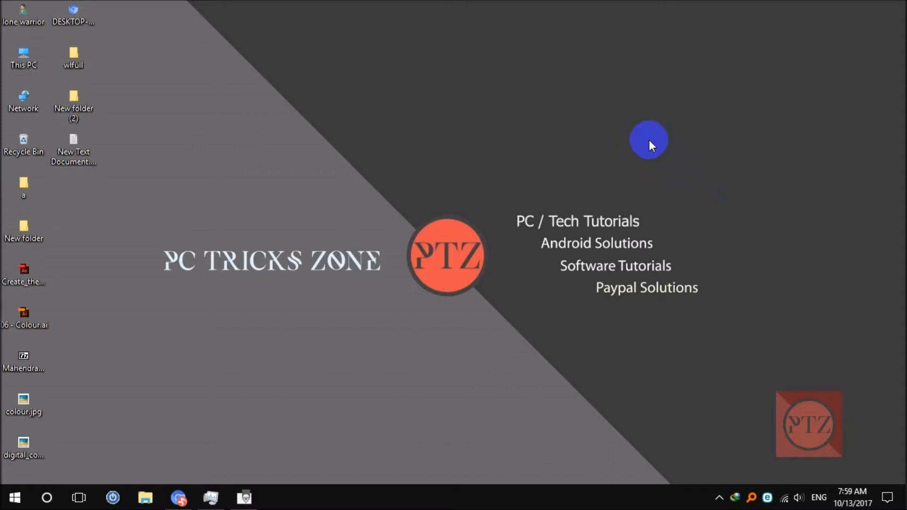
pyautogui.moveTo(492, 185)
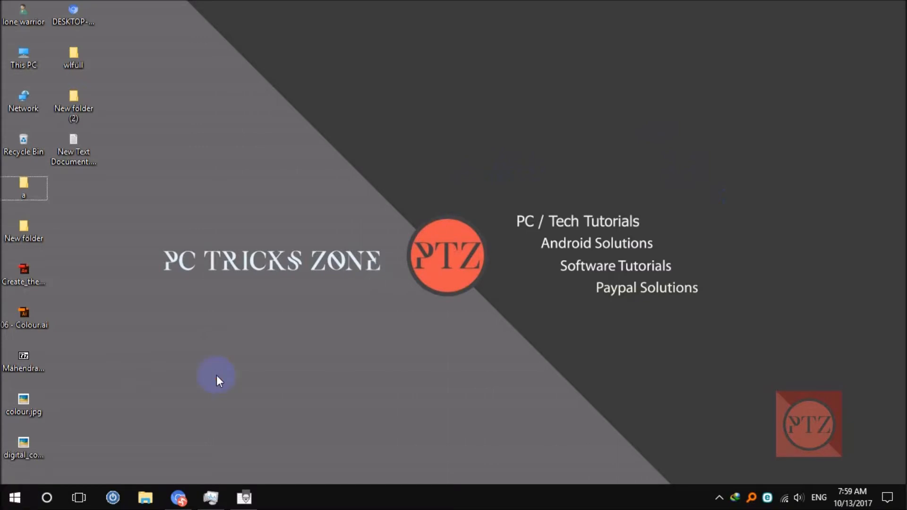
# View the signed-in account's profile details from the Zoho Mail inbox, then dismiss the panel.
pyautogui.click(243, 498)
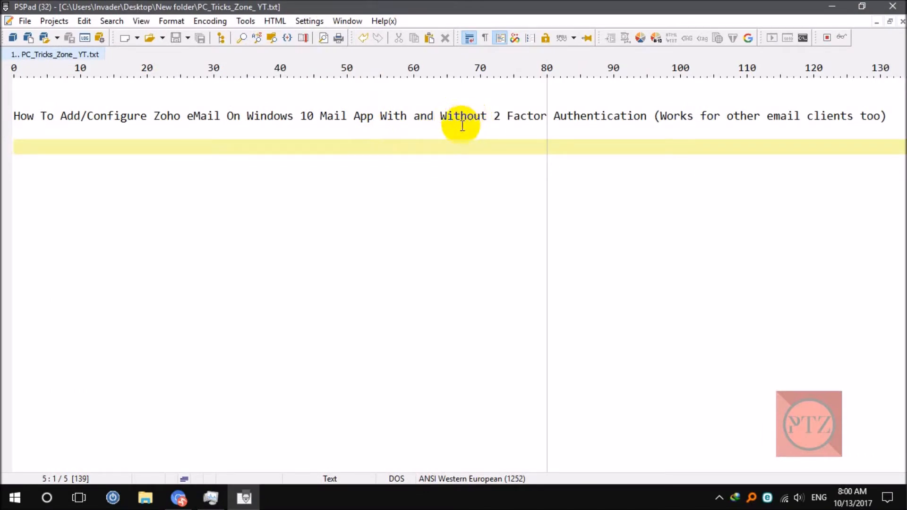
pyautogui.moveTo(490, 116)
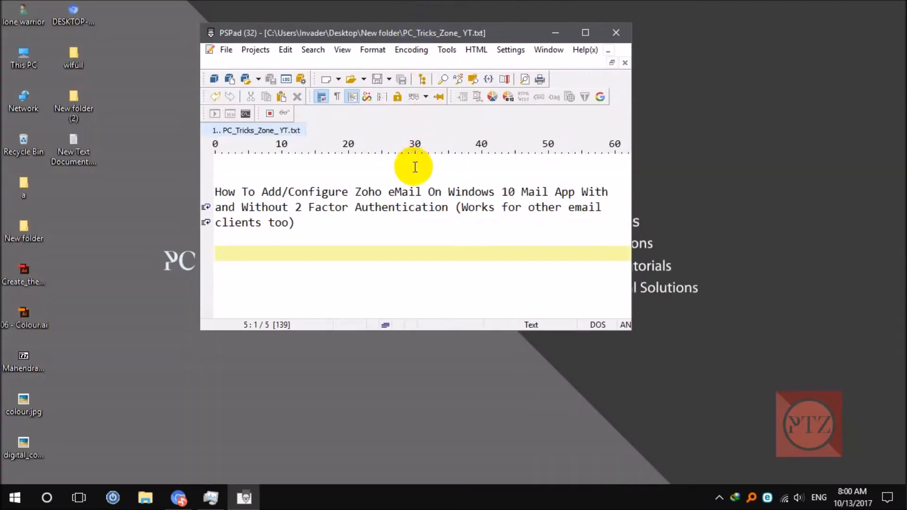
pyautogui.moveTo(568, 21)
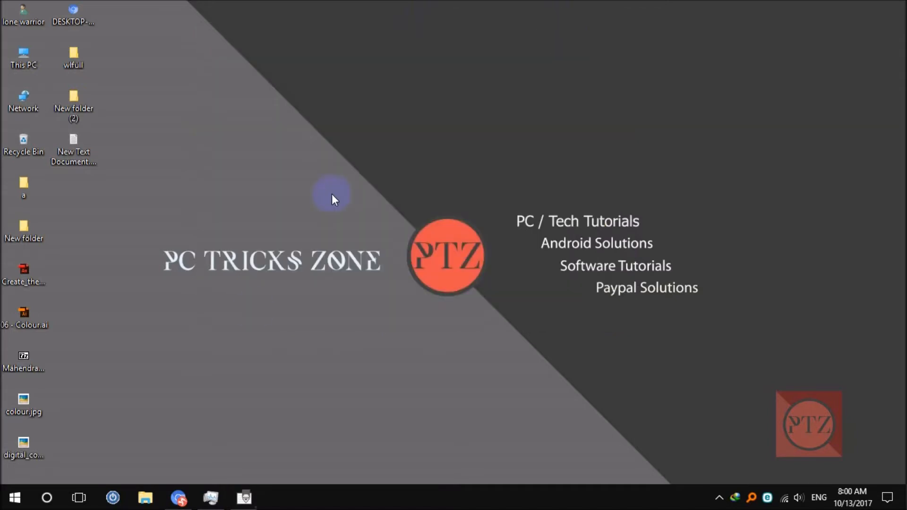
pyautogui.moveTo(205, 443)
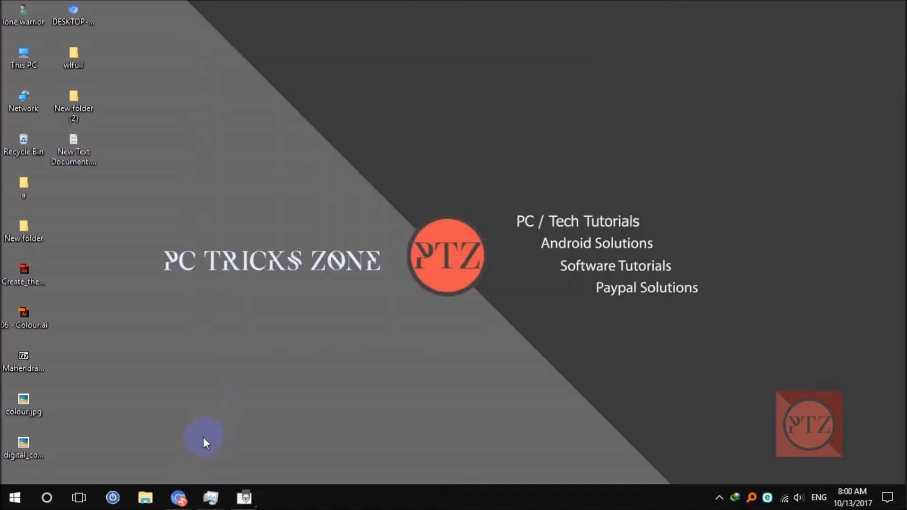
pyautogui.click(177, 498)
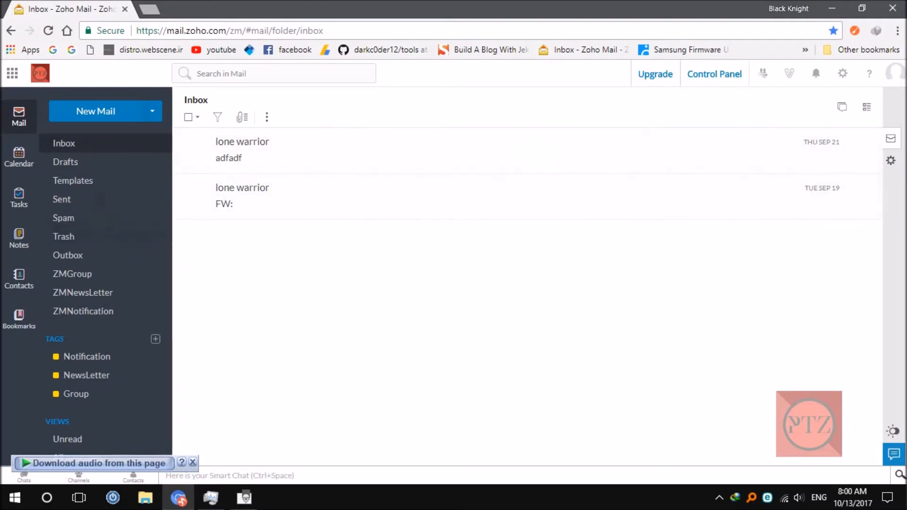
pyautogui.click(894, 73)
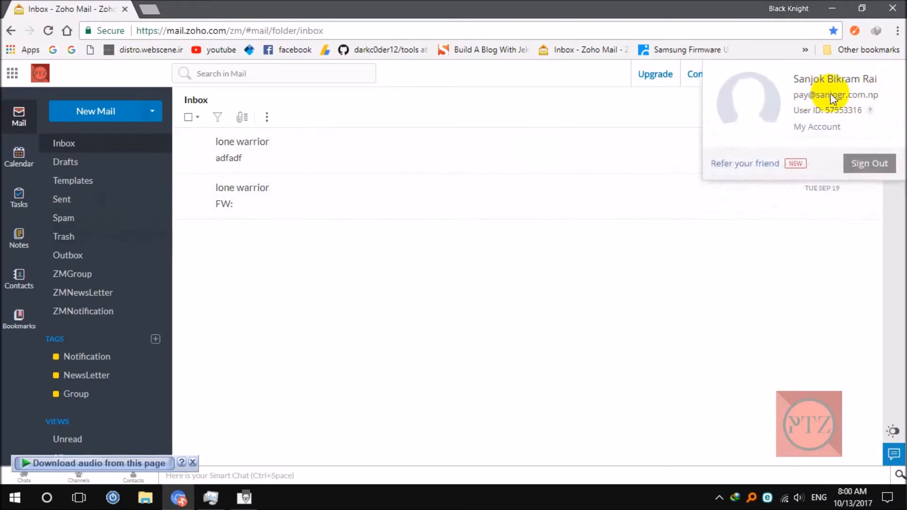
pyautogui.moveTo(813, 100)
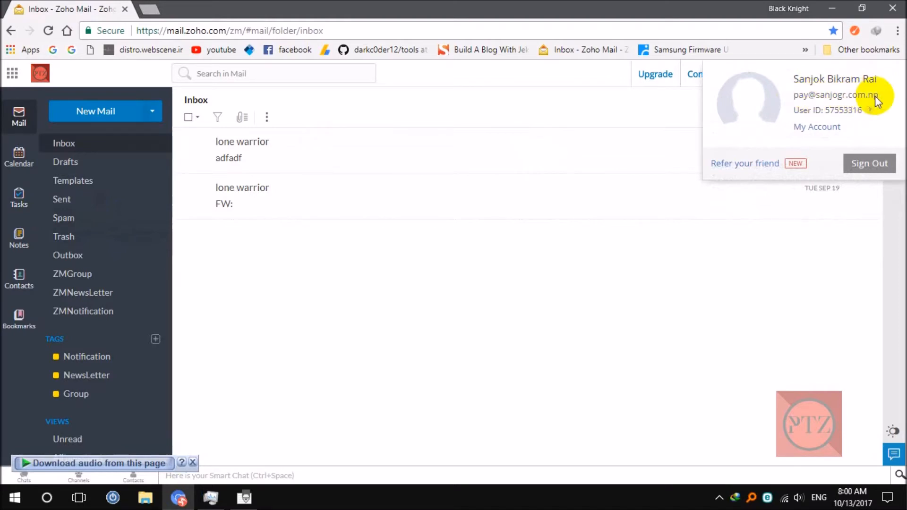
pyautogui.moveTo(812, 99)
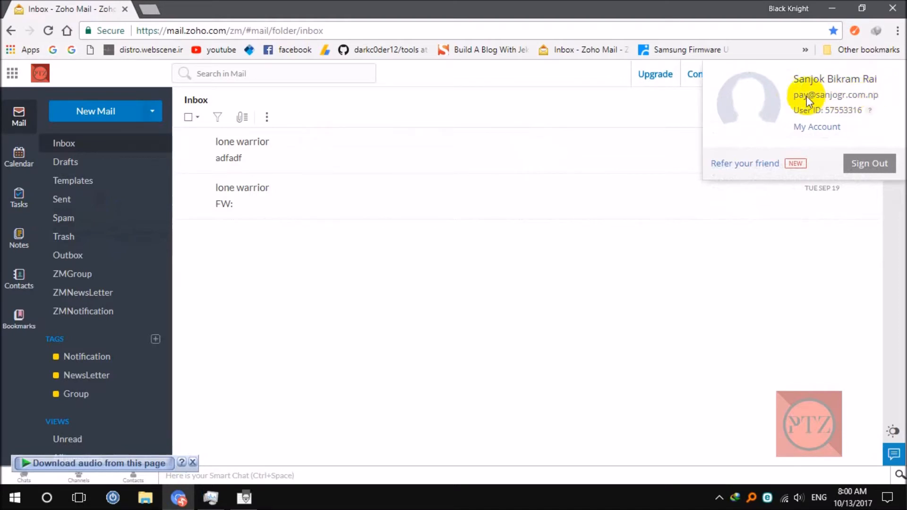
pyautogui.click(671, 237)
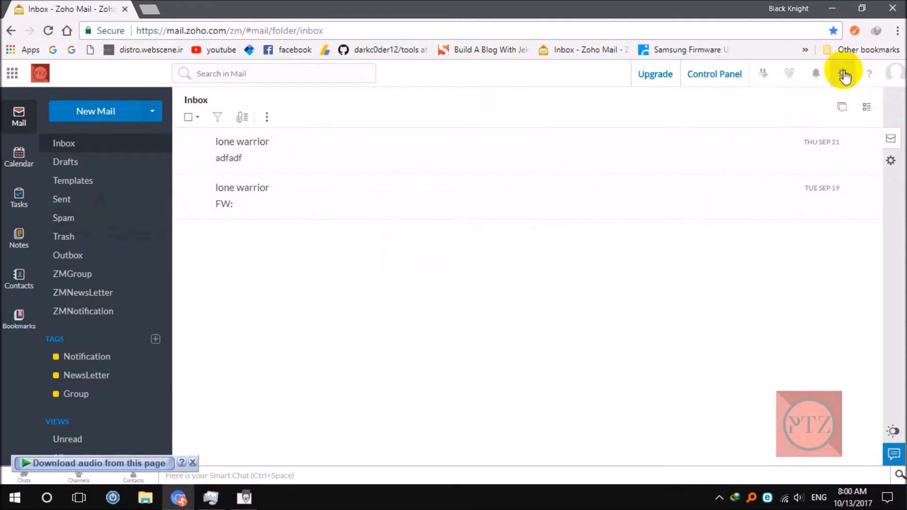
# Reach the Email forwarding and POP/IMAP page from Zoho Mail's Settings.
pyautogui.click(843, 74)
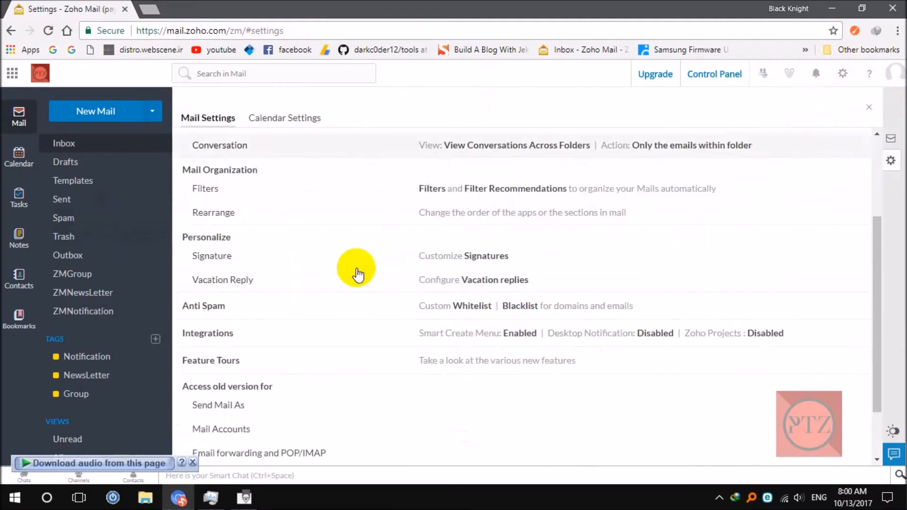
pyautogui.scroll(-3)
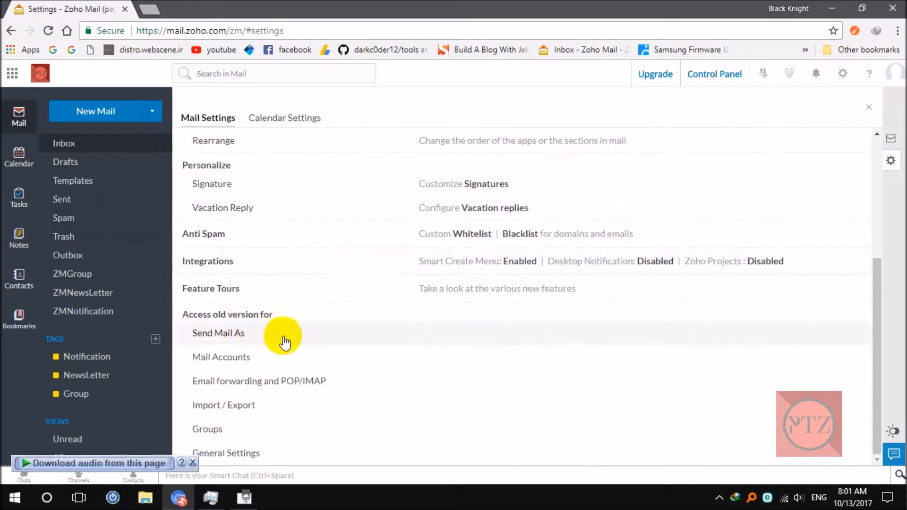
pyautogui.moveTo(308, 386)
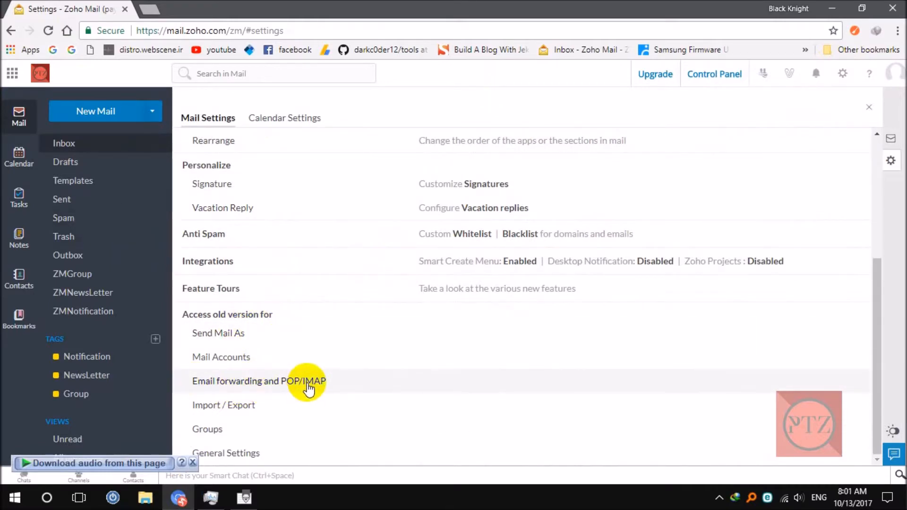
pyautogui.click(259, 381)
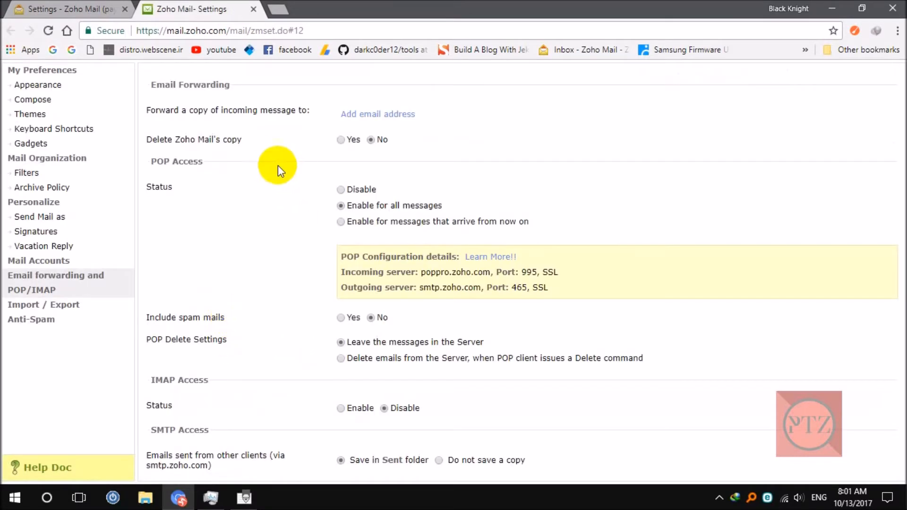
pyautogui.moveTo(146, 384)
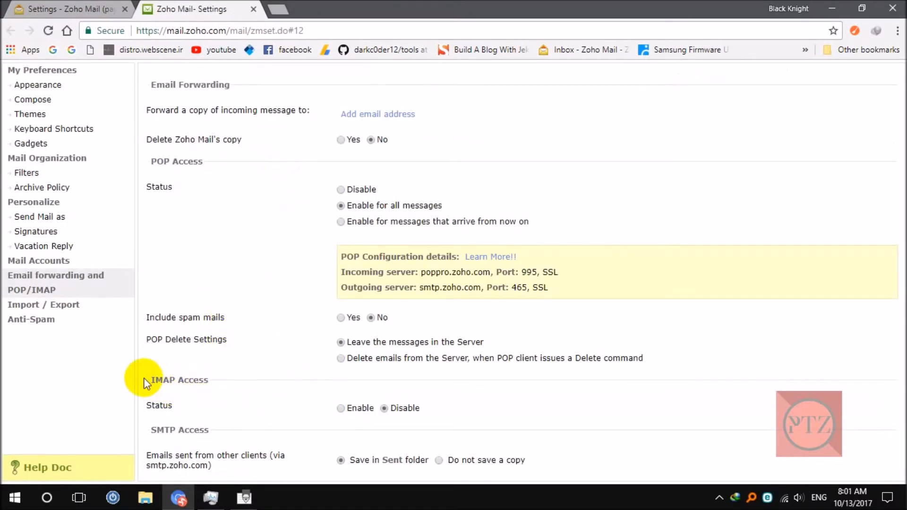
pyautogui.moveTo(163, 404)
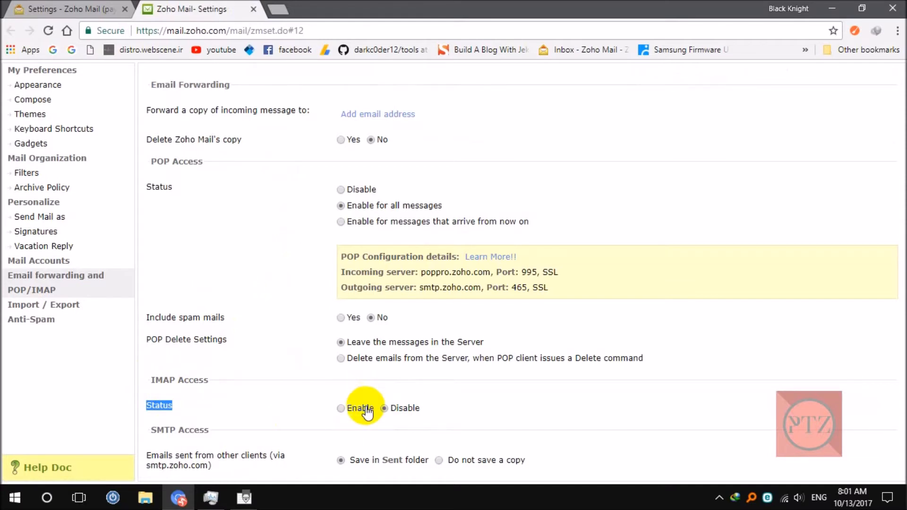
pyautogui.moveTo(353, 415)
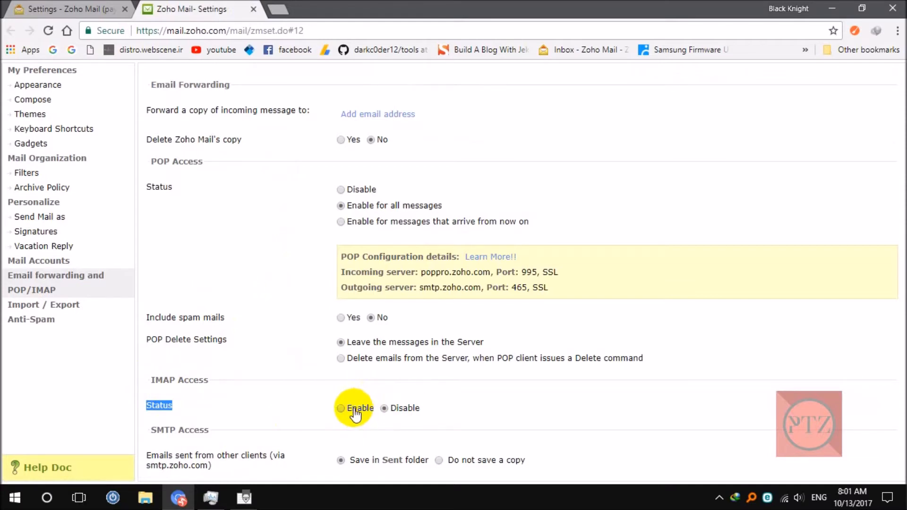
# Enable IMAP Access for the Zoho mailbox so its IMAP server details appear.
pyautogui.click(340, 408)
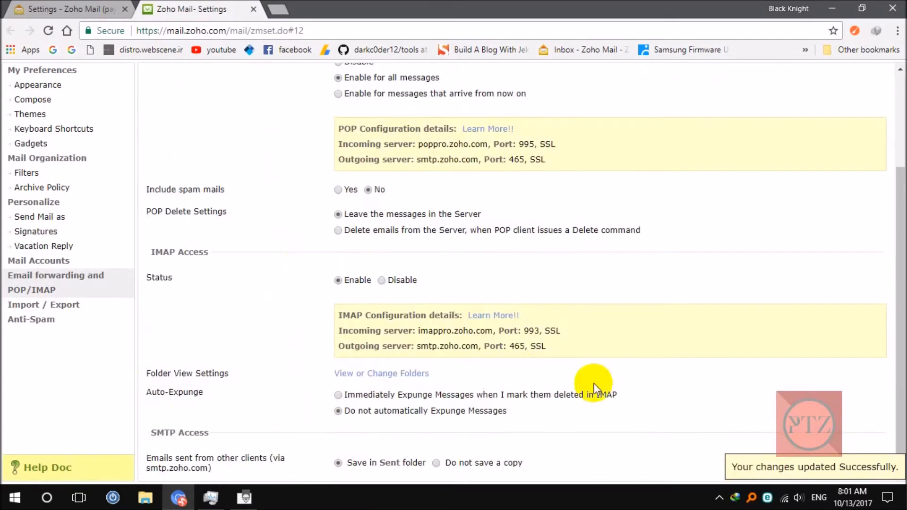
pyautogui.moveTo(528, 371)
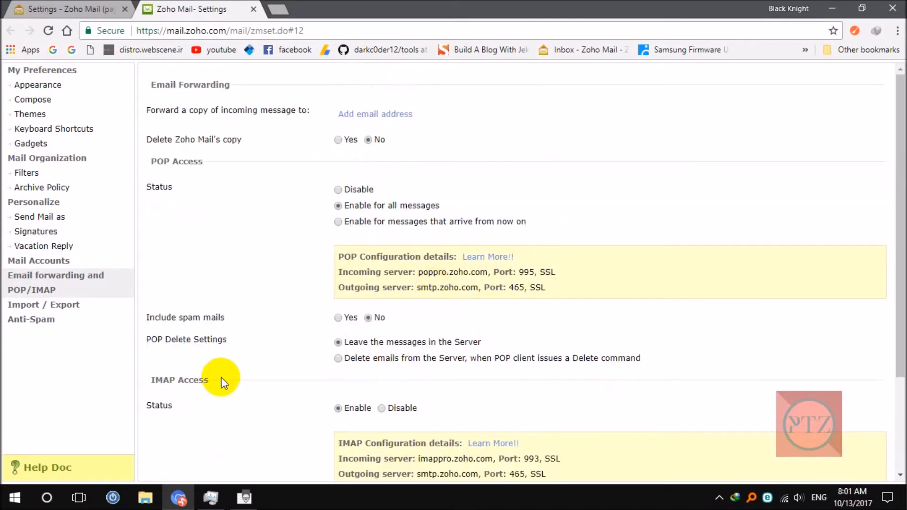
pyautogui.moveTo(191, 253)
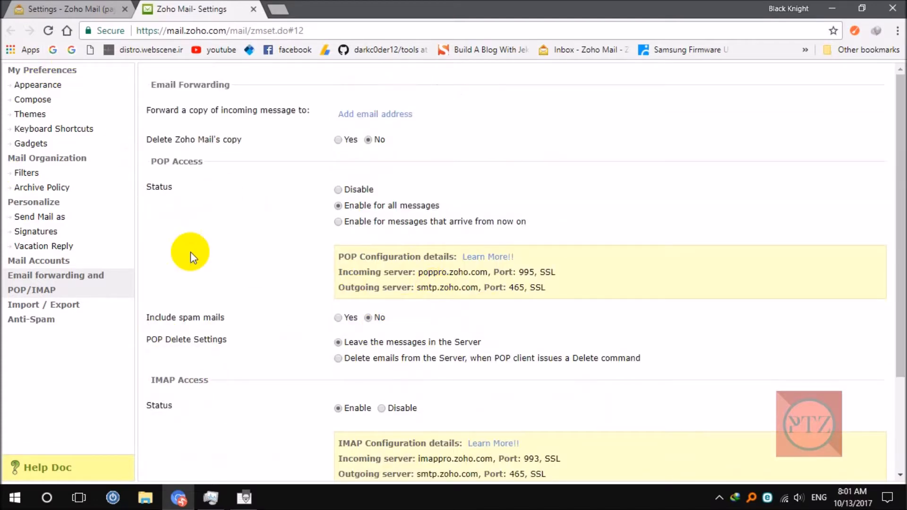
pyautogui.moveTo(329, 429)
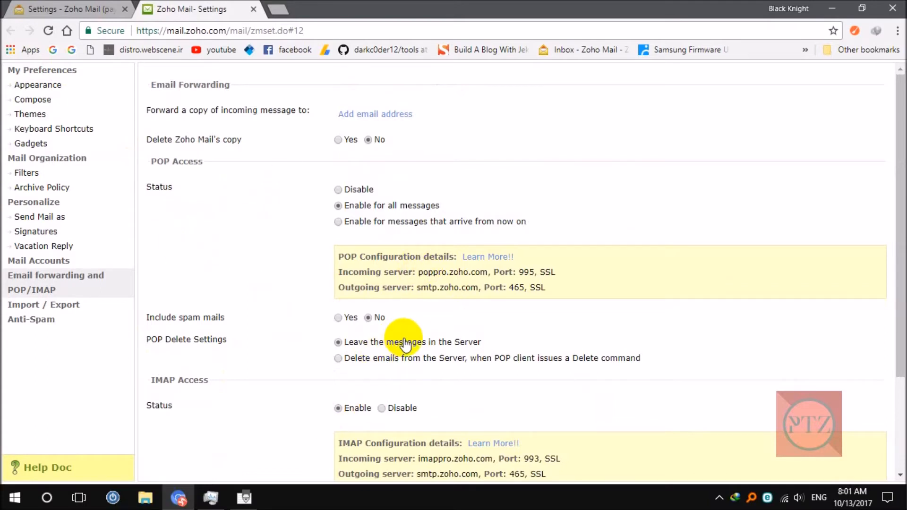
pyautogui.moveTo(240, 195)
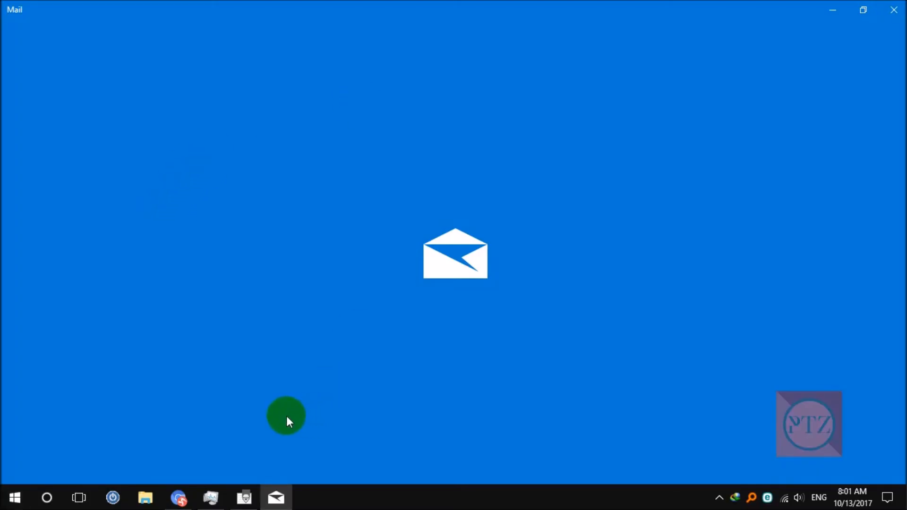
# Start Add account via Manage Accounts and scroll to the Other account option.
pyautogui.click(274, 497)
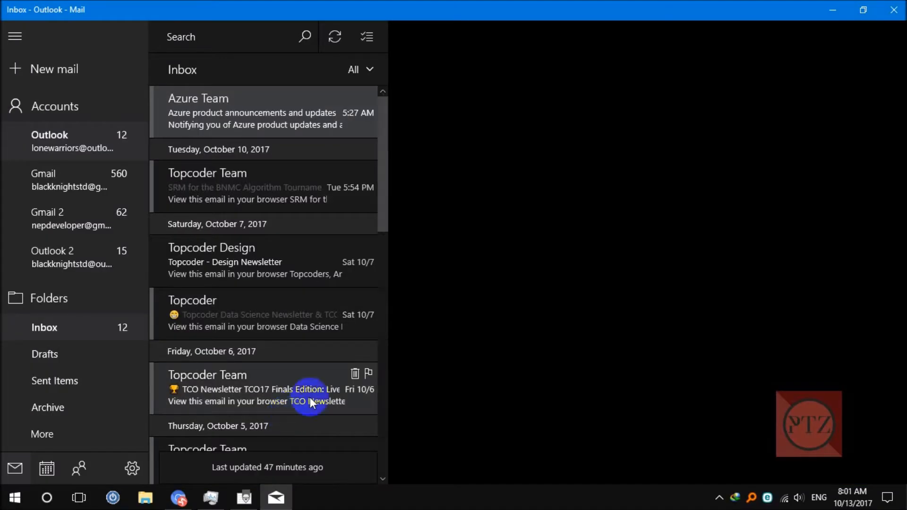
pyautogui.moveTo(427, 206)
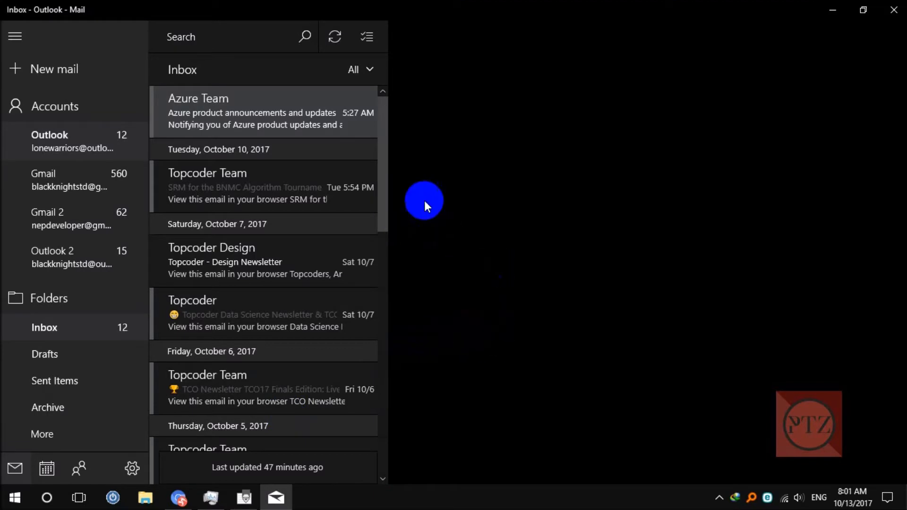
pyautogui.click(131, 470)
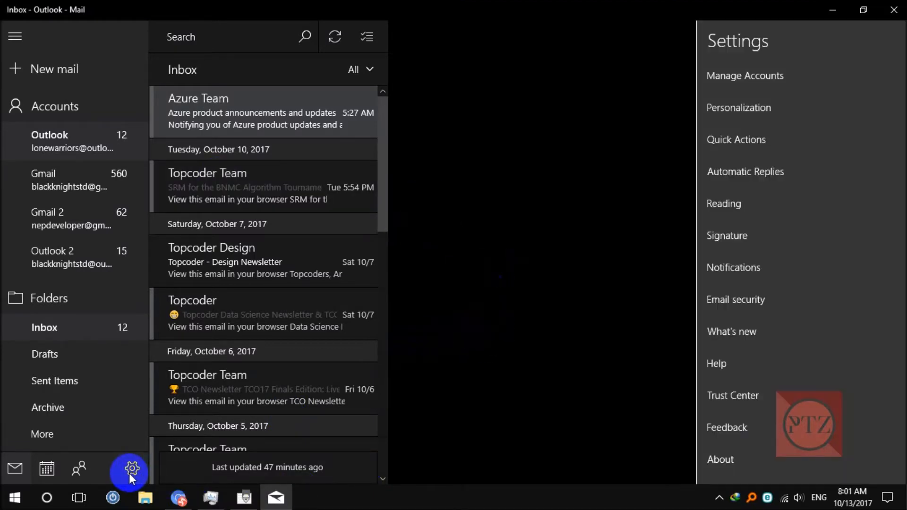
pyautogui.click(745, 76)
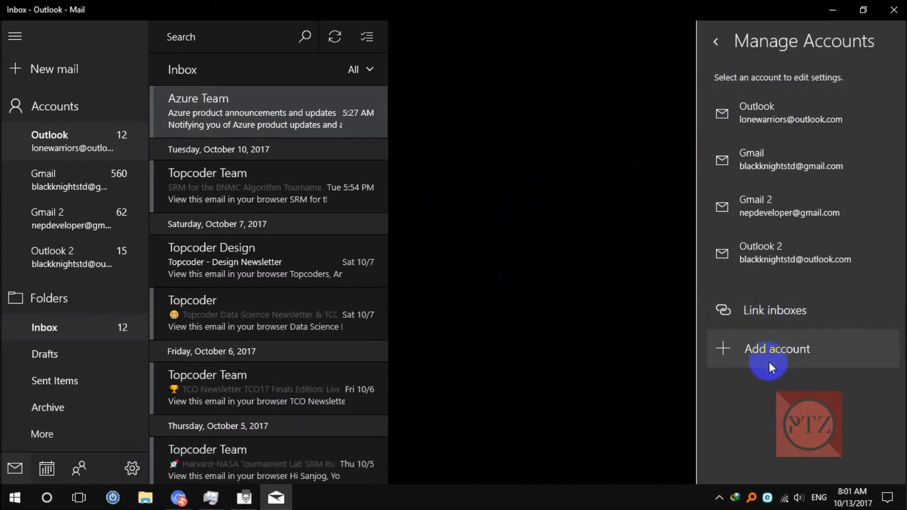
pyautogui.click(771, 350)
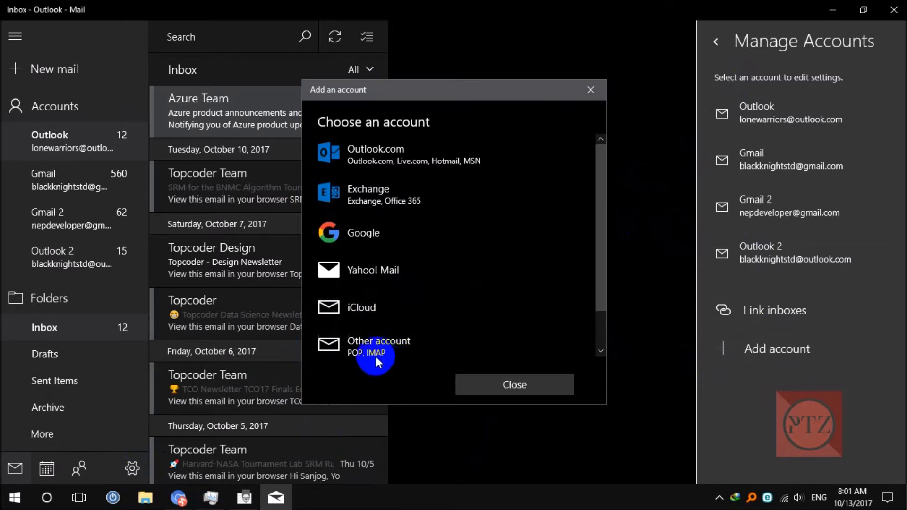
pyautogui.scroll(-3)
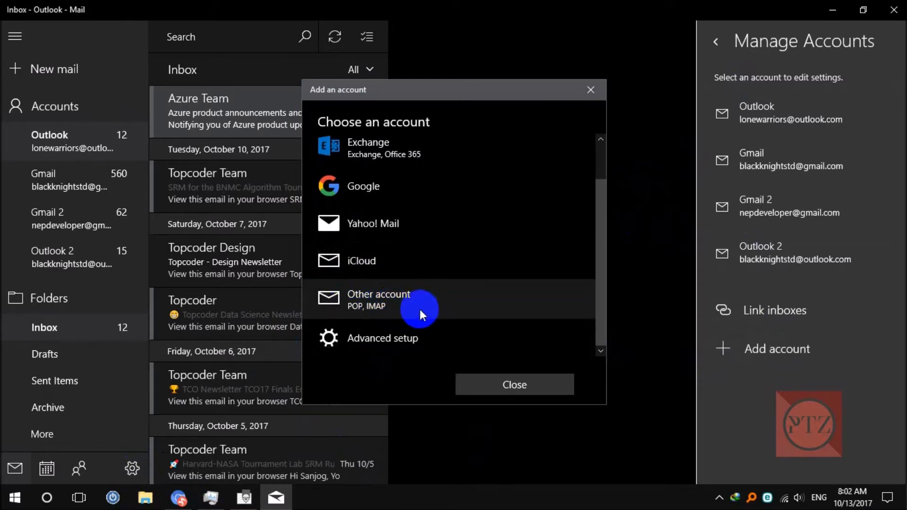
pyautogui.moveTo(363, 290)
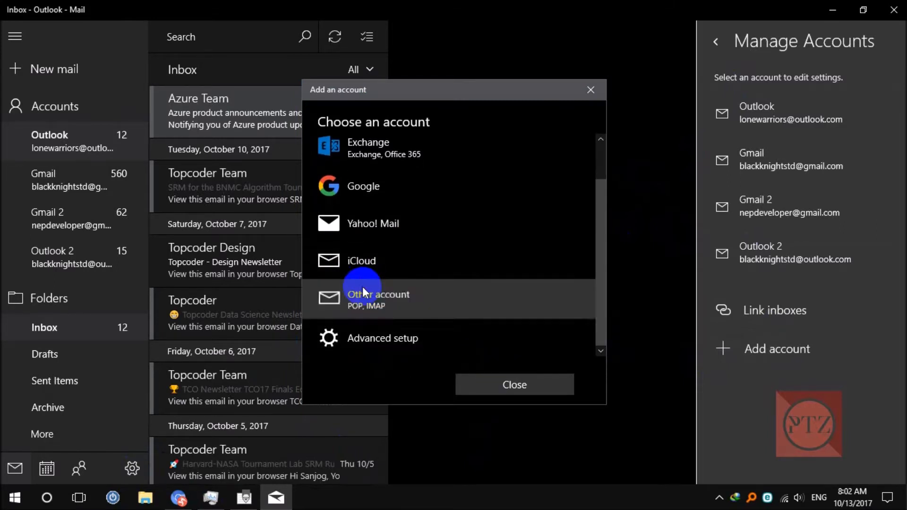
# Return to Zoho Mail settings and show the profile panel with the account's email address.
pyautogui.click(378, 295)
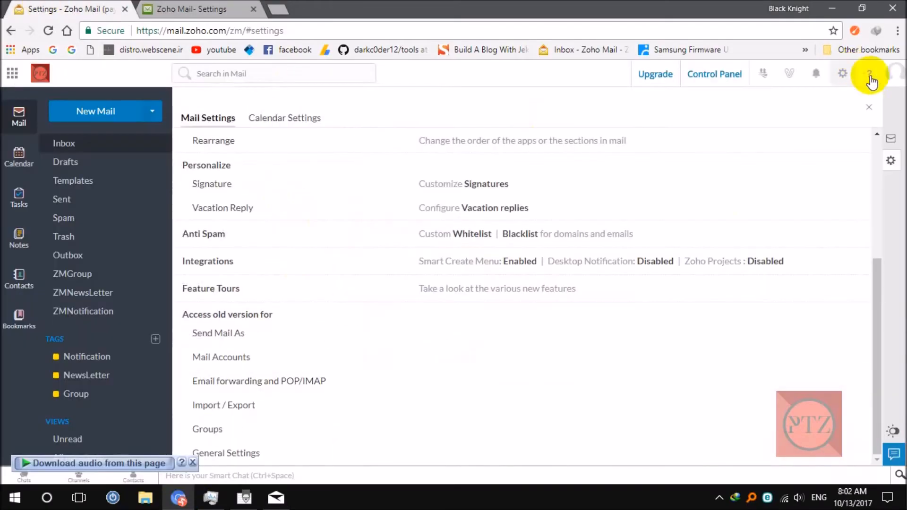
pyautogui.click(872, 75)
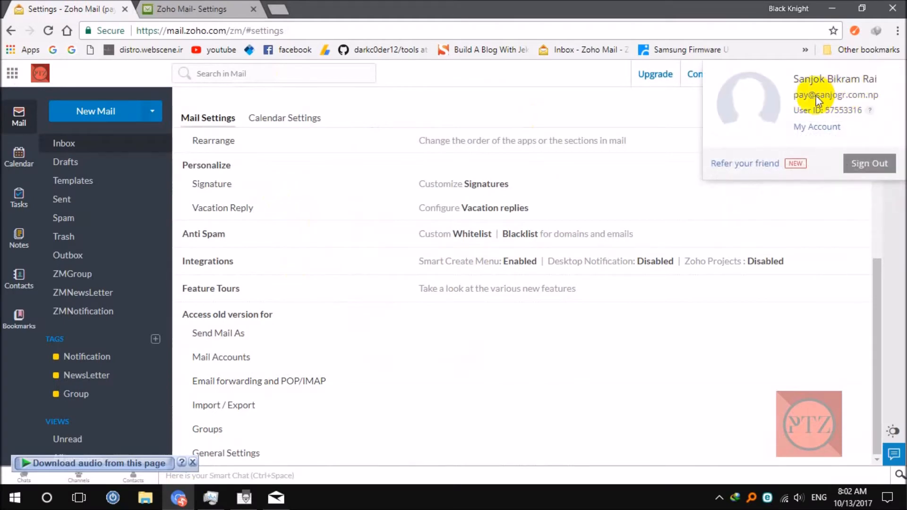
pyautogui.moveTo(287, 505)
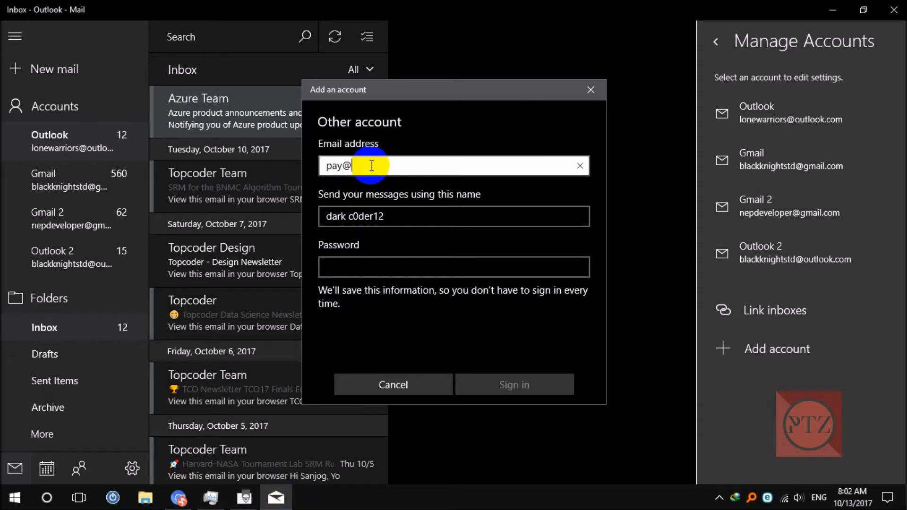
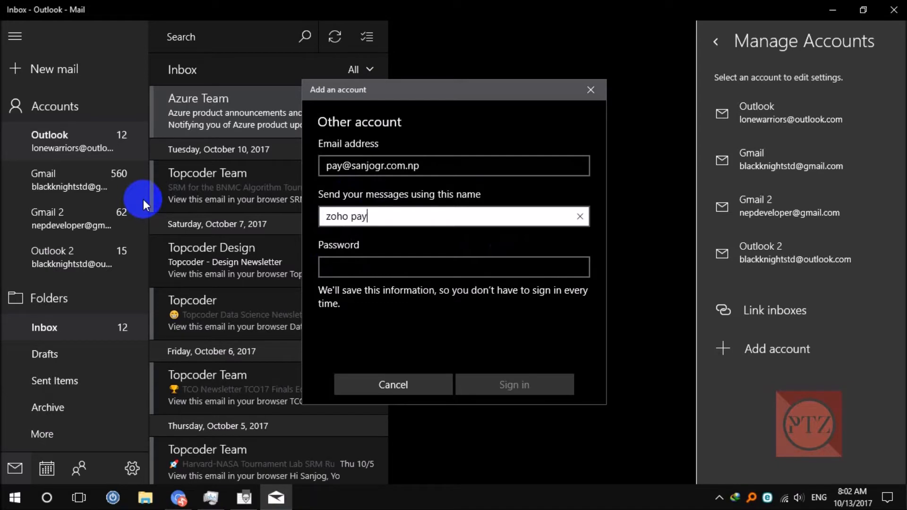
# Enter the sanjogr Zoho email address and the sender name 'zoho', then check Zoho in the browser.
pyautogui.click(454, 266)
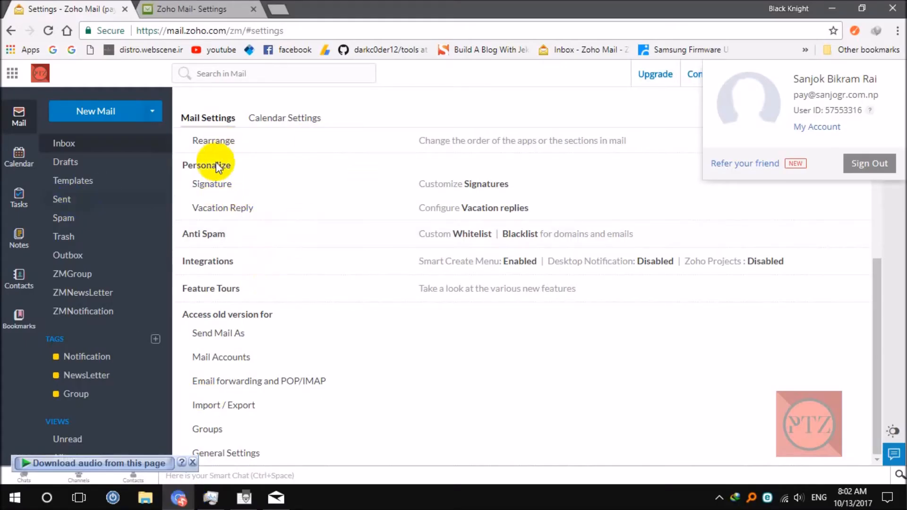
pyautogui.moveTo(230, 429)
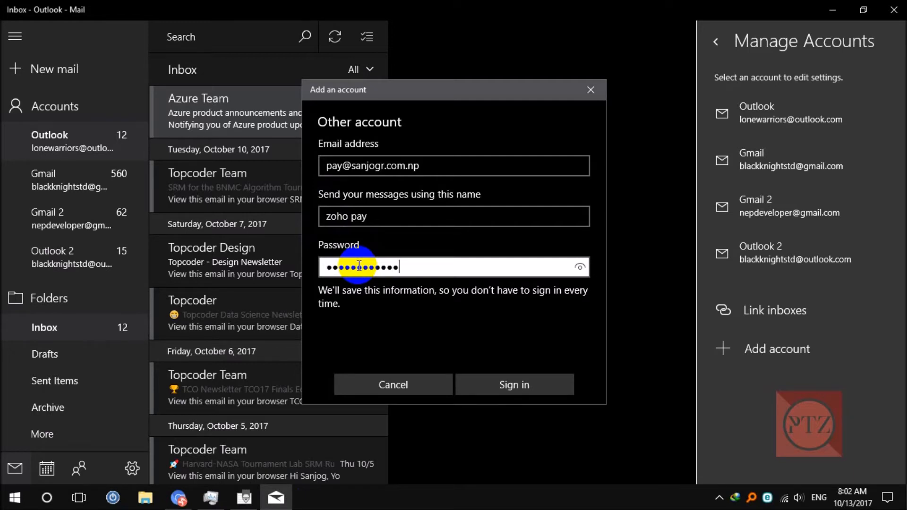
# Sign in, confirm 'All done!', and select the new Sanjogr account so its inbox syncs.
pyautogui.click(515, 385)
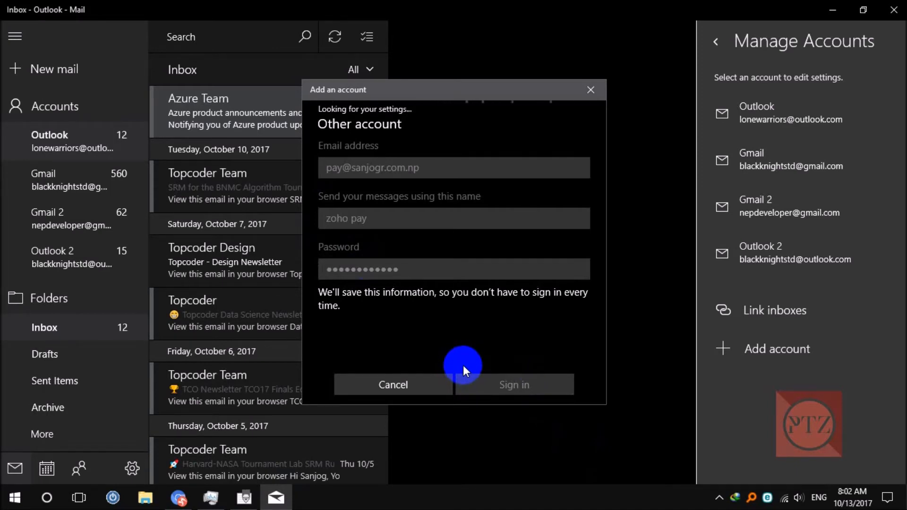
pyautogui.click(514, 385)
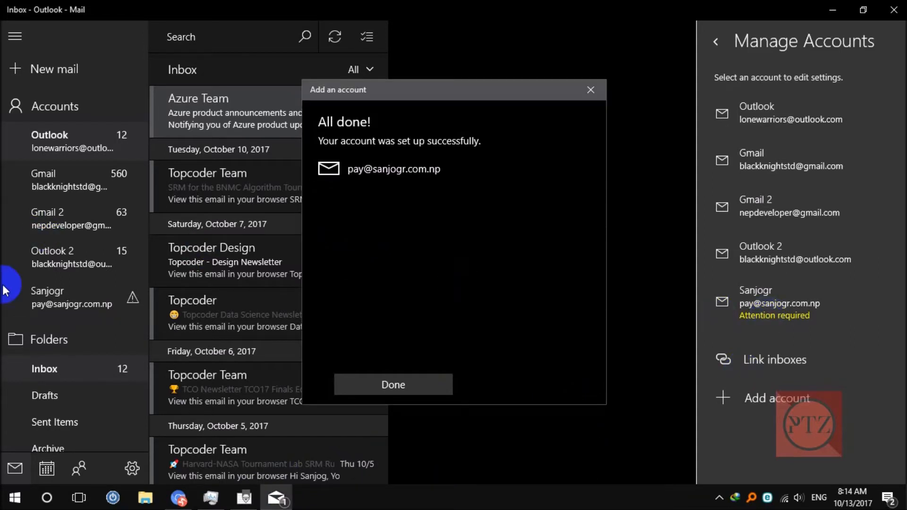
pyautogui.moveTo(275, 500)
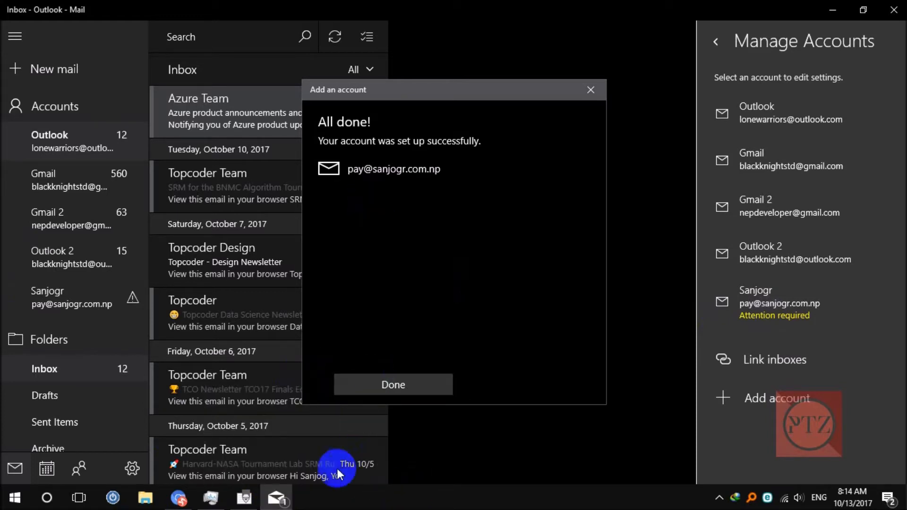
pyautogui.moveTo(275, 497)
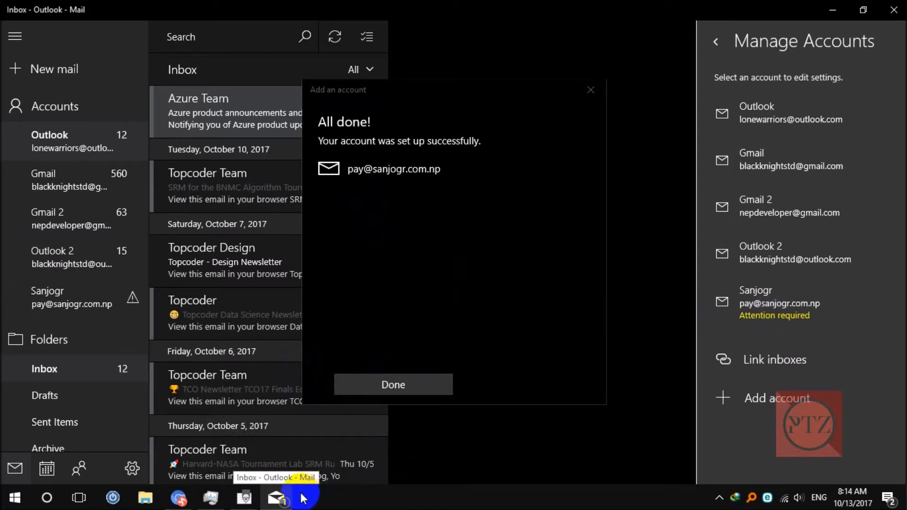
pyautogui.click(393, 385)
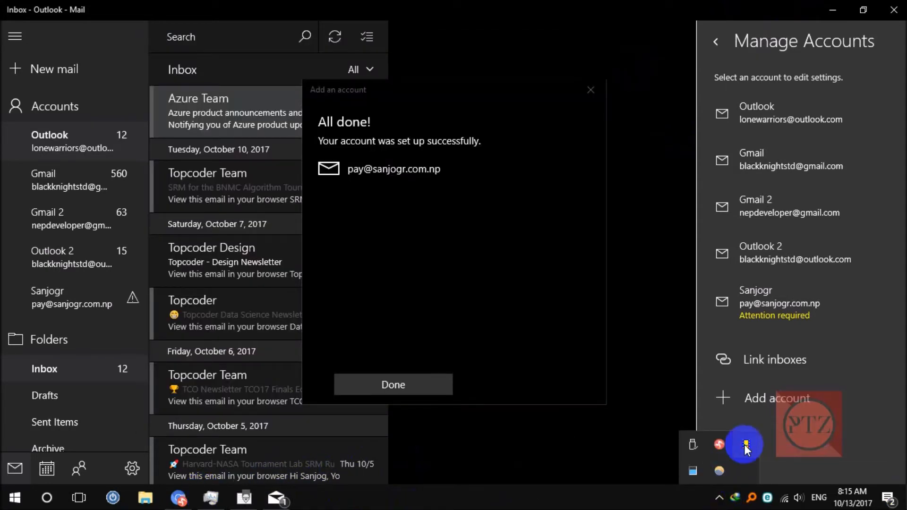
pyautogui.click(393, 384)
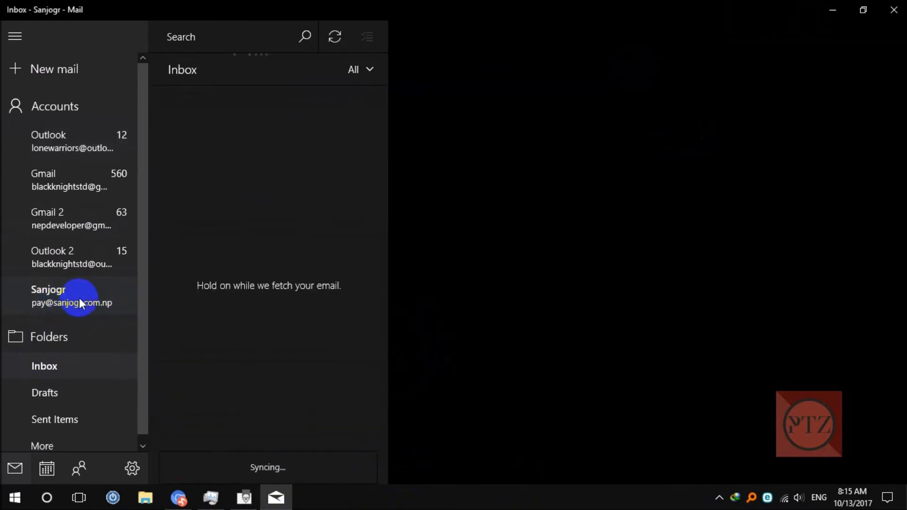
# Fix the out-of-date Zoho account by saving the password and syncing the inbox.
pyautogui.click(71, 296)
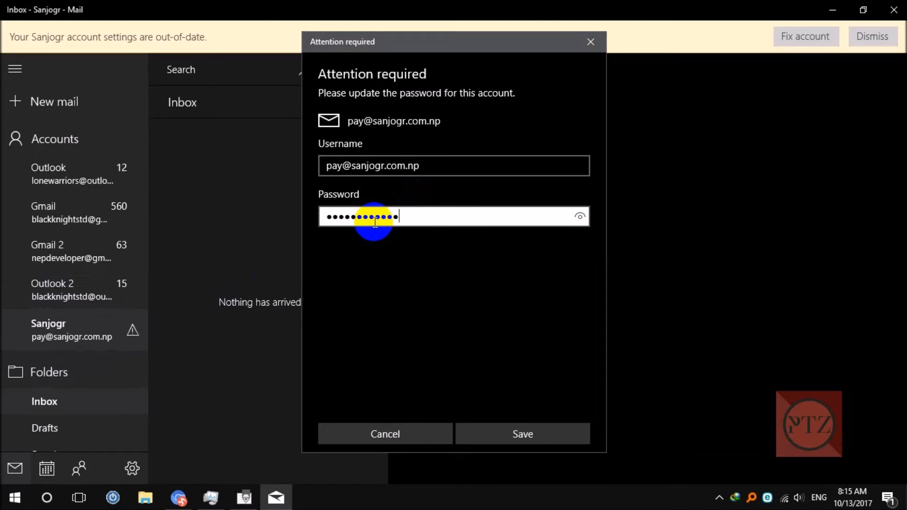
pyautogui.click(524, 433)
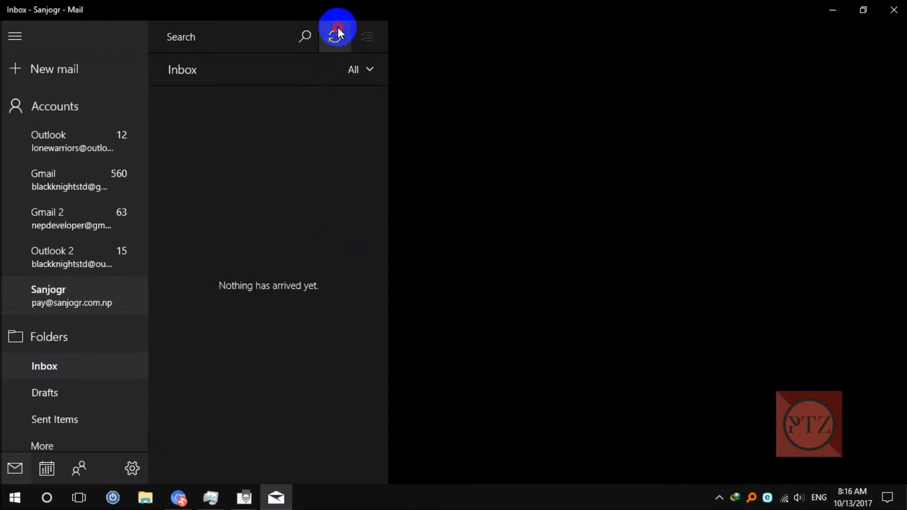
pyautogui.click(335, 36)
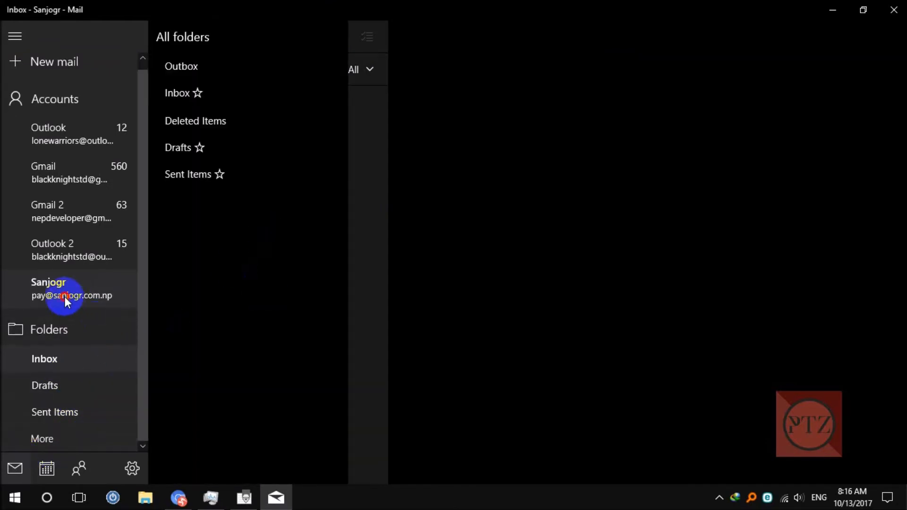
# Reopen the warning, re-enter the app-specific password and sync again.
pyautogui.click(66, 296)
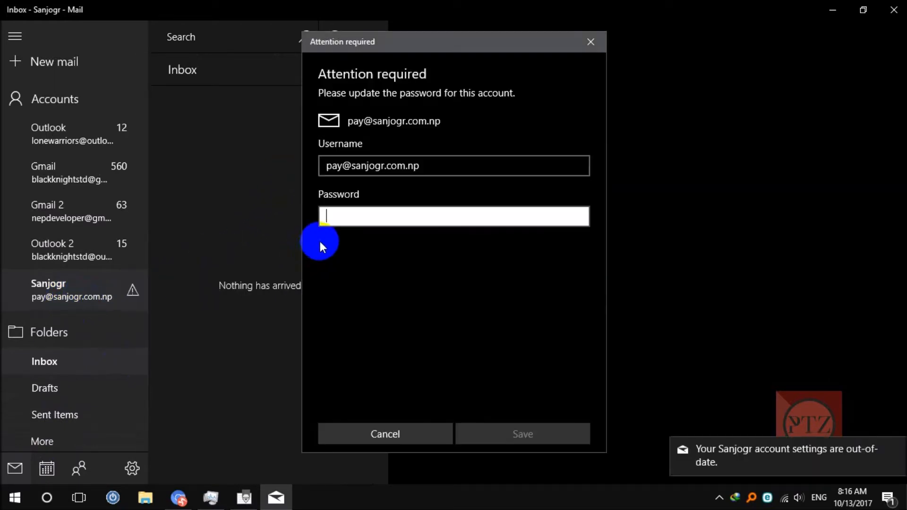
pyautogui.write('•••••')
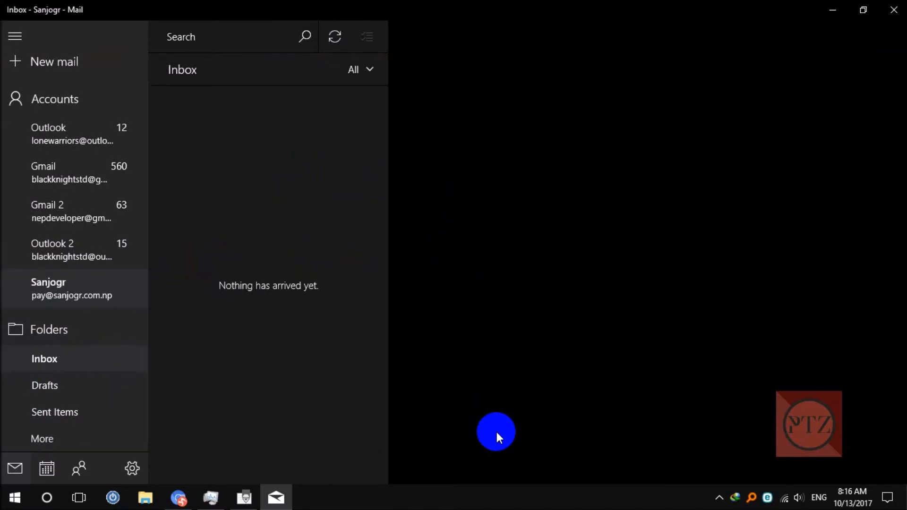
pyautogui.click(334, 36)
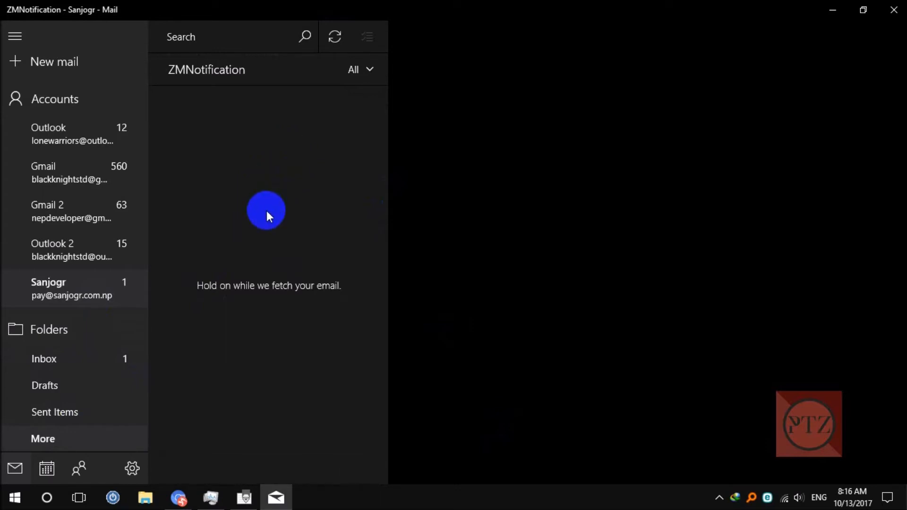
pyautogui.moveTo(301, 175)
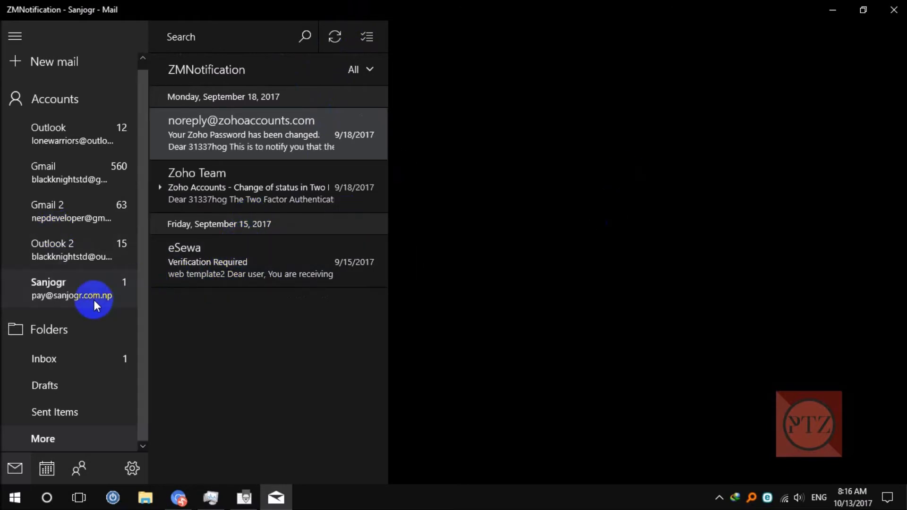
# Return to the Zoho inbox and bring up the Sanjogr account's context menu.
pyautogui.click(43, 359)
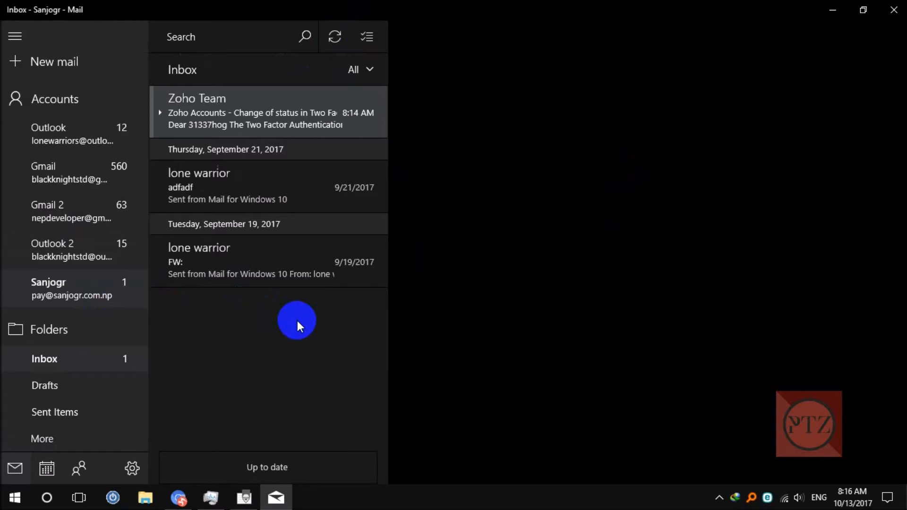
pyautogui.rightClick(49, 281)
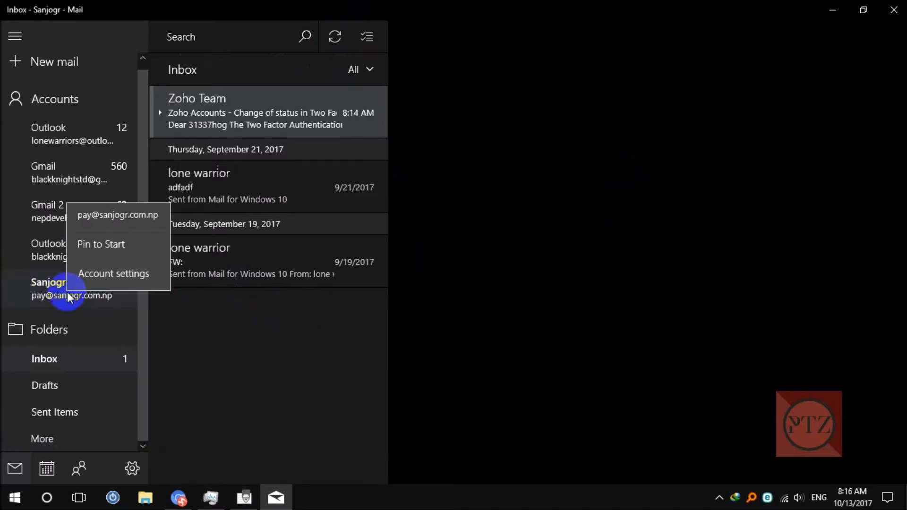
# Choose Account settings and cancel the Delete this account prompt so the account stays.
pyautogui.click(114, 275)
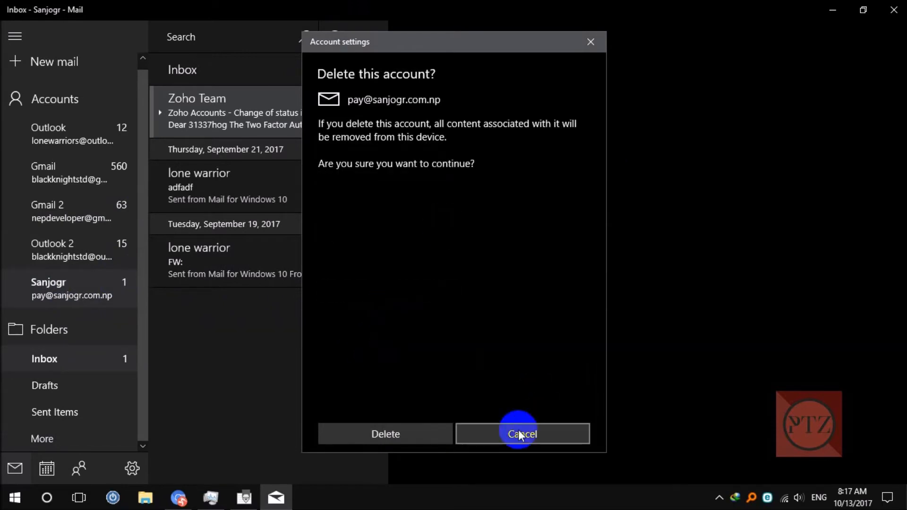
pyautogui.click(523, 434)
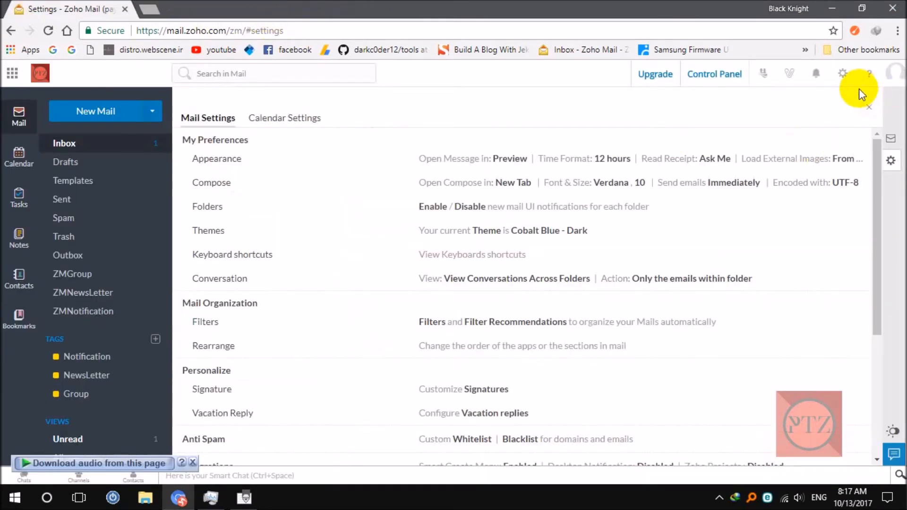
# From the profile avatar go to My Account and its Two Factor Authentication page.
pyautogui.click(896, 74)
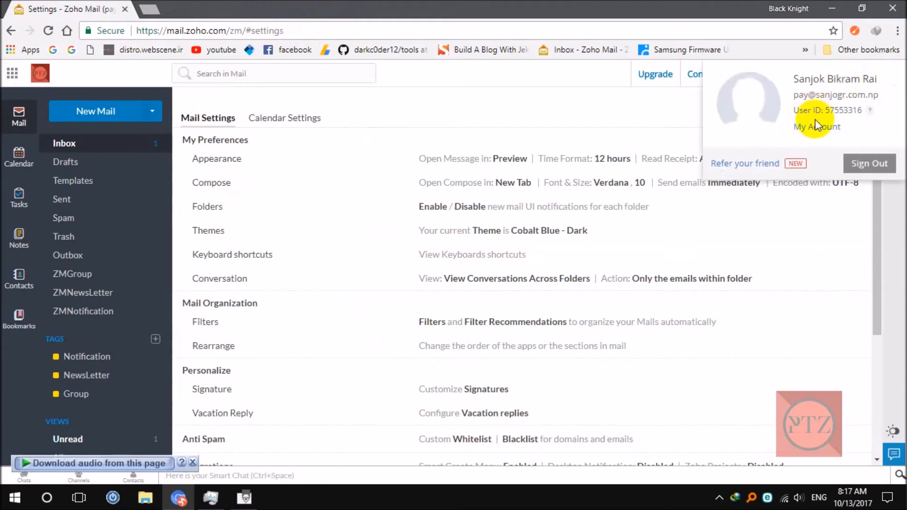
pyautogui.click(816, 127)
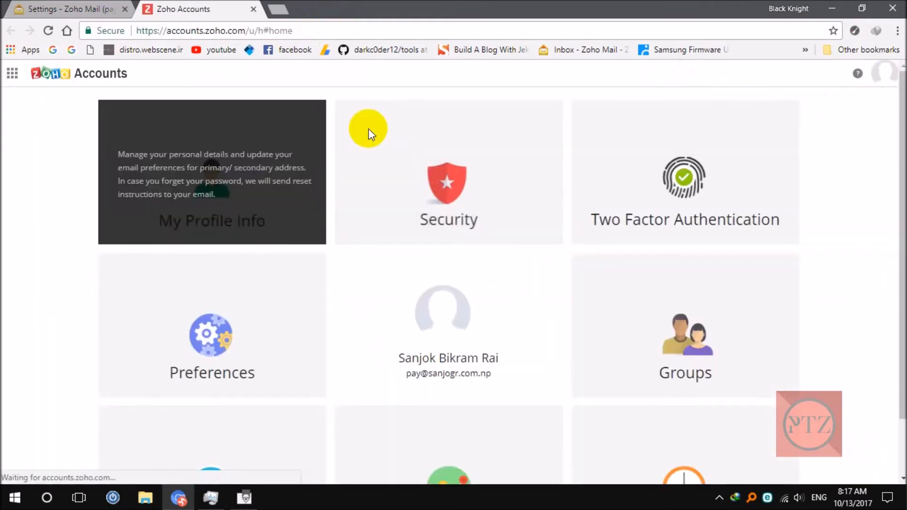
pyautogui.moveTo(704, 212)
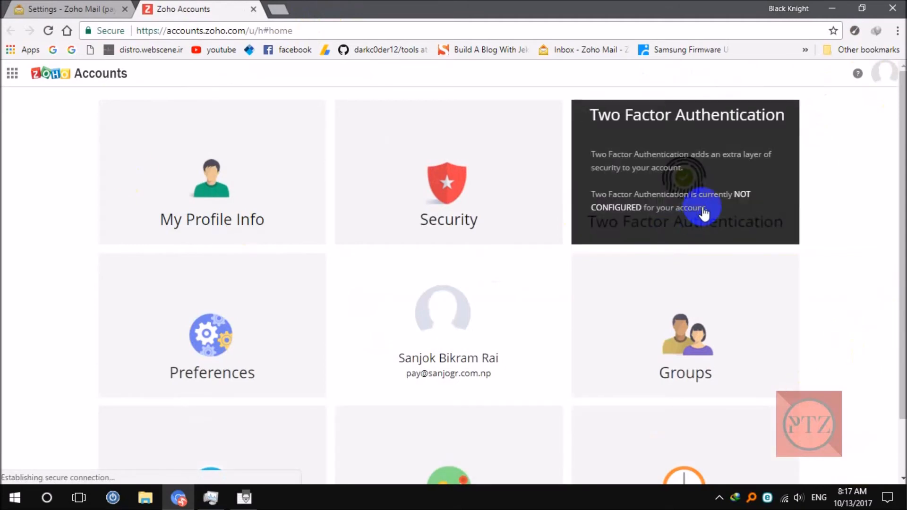
pyautogui.click(704, 211)
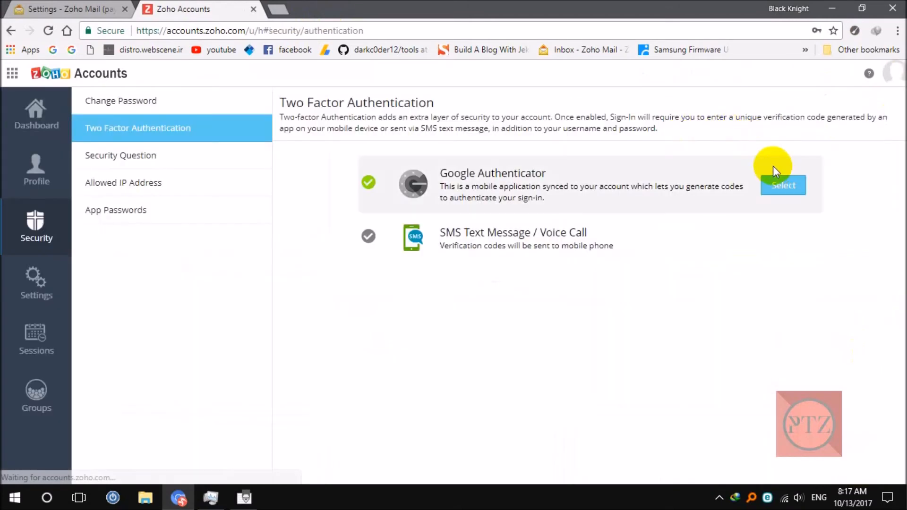
pyautogui.moveTo(600, 201)
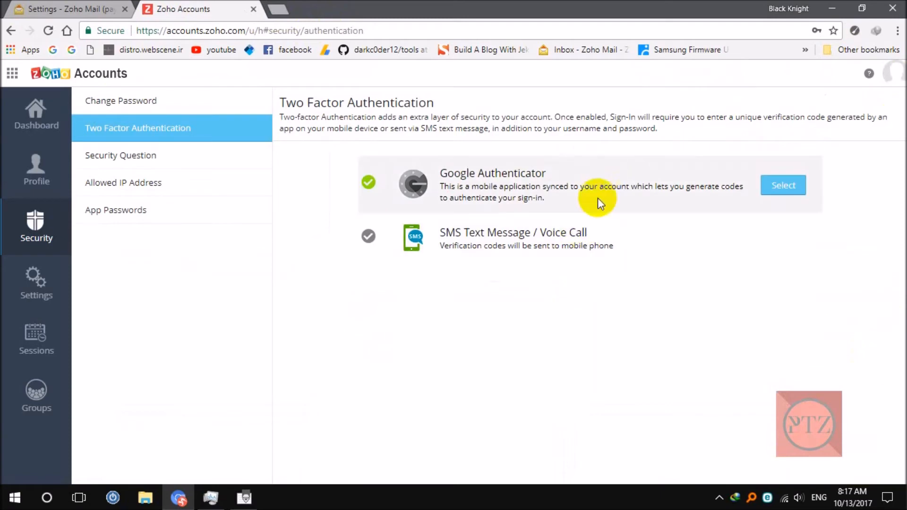
pyautogui.moveTo(601, 211)
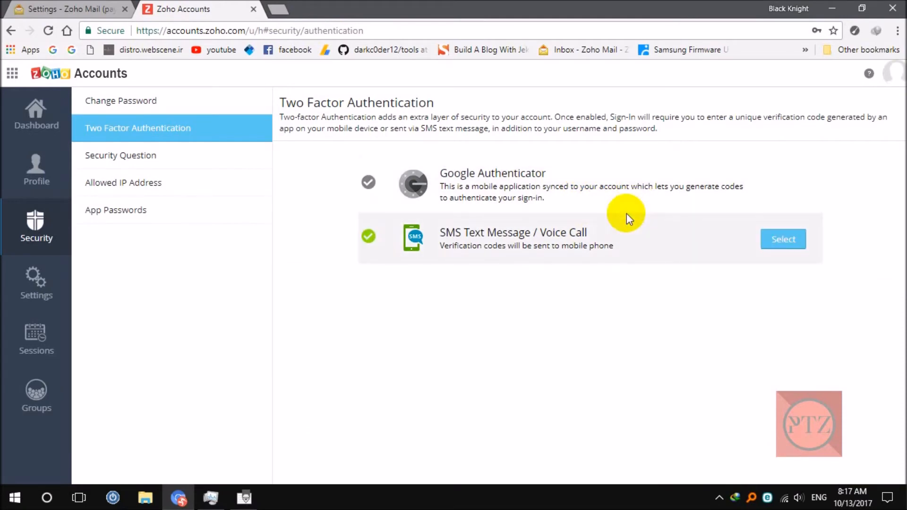
pyautogui.moveTo(616, 255)
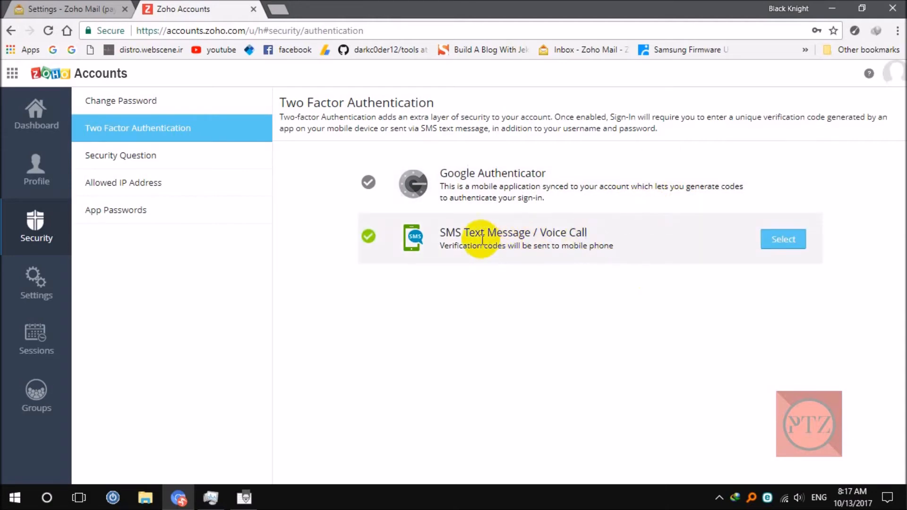
# Choose SMS codes, confirm with the current password and update to enable two-factor authentication.
pyautogui.click(783, 240)
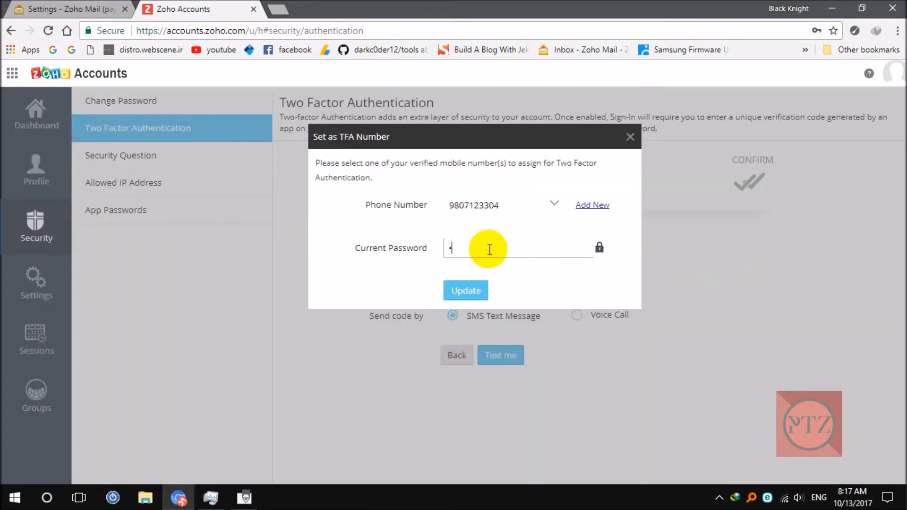
pyautogui.write('•••••')
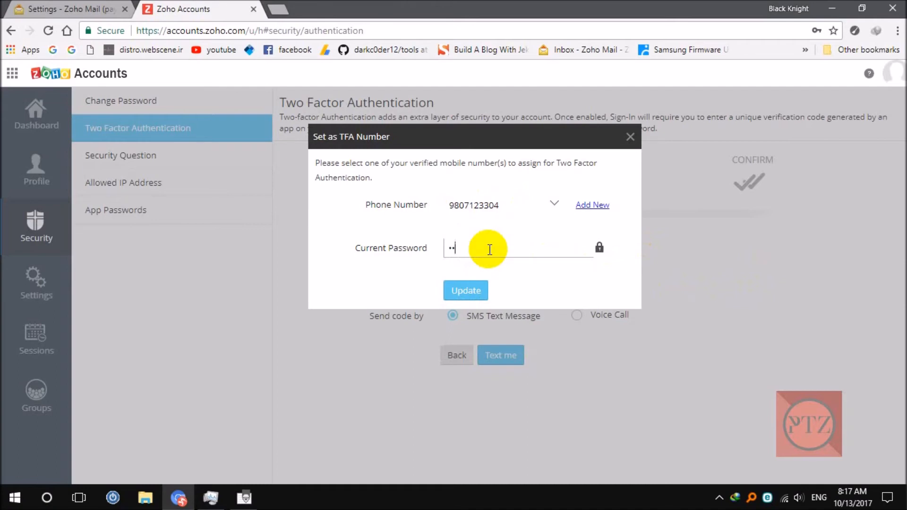
pyautogui.write('password')
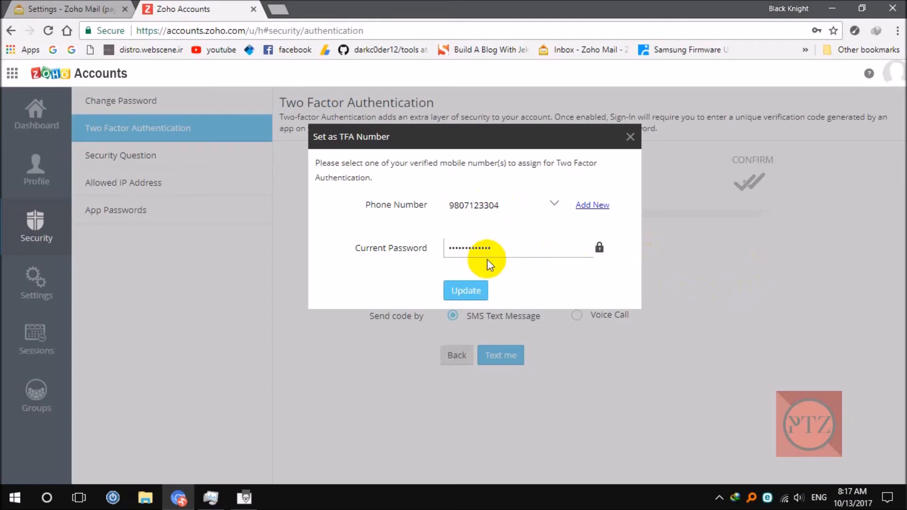
pyautogui.click(465, 291)
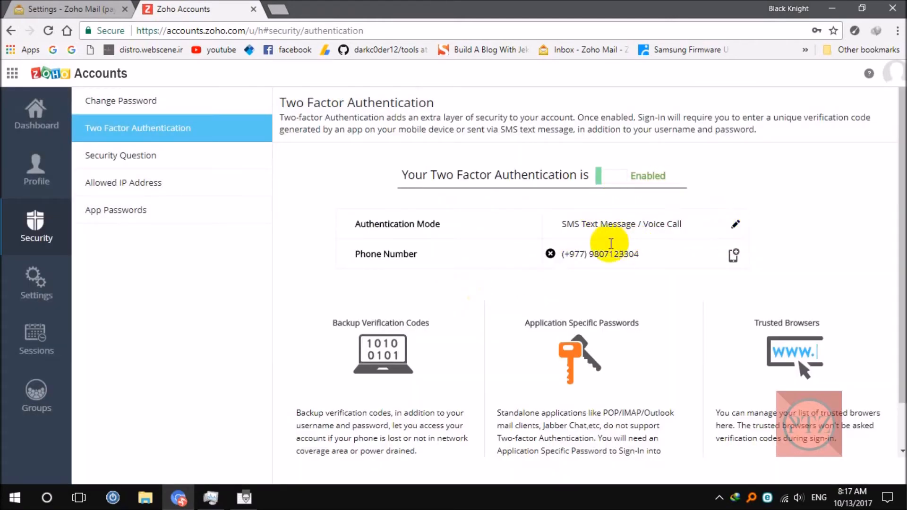
pyautogui.moveTo(647, 262)
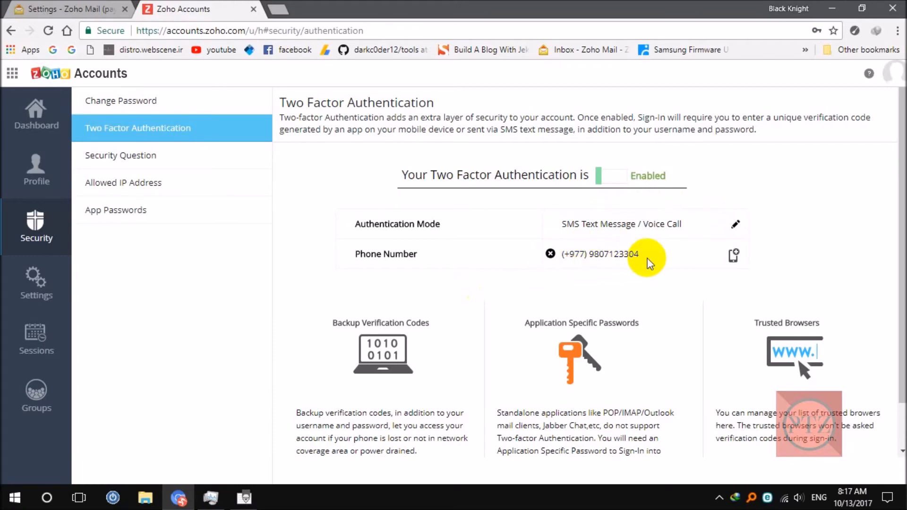
pyautogui.moveTo(622, 289)
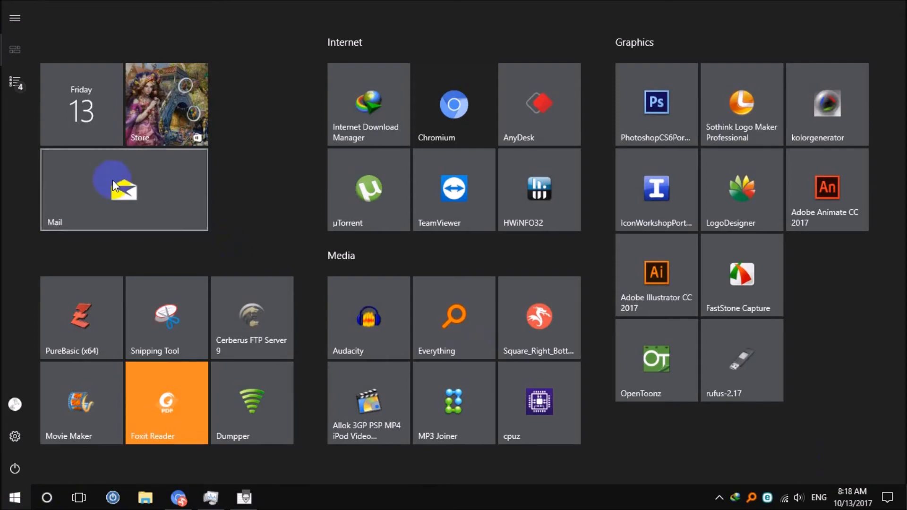
# Launch Mail and reach Add account via Settings and Manage Accounts.
pyautogui.click(118, 187)
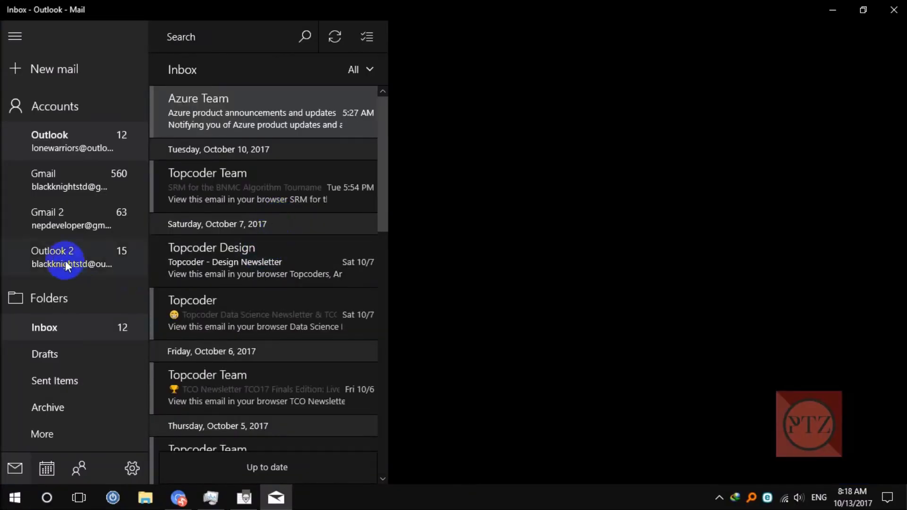
pyautogui.click(132, 468)
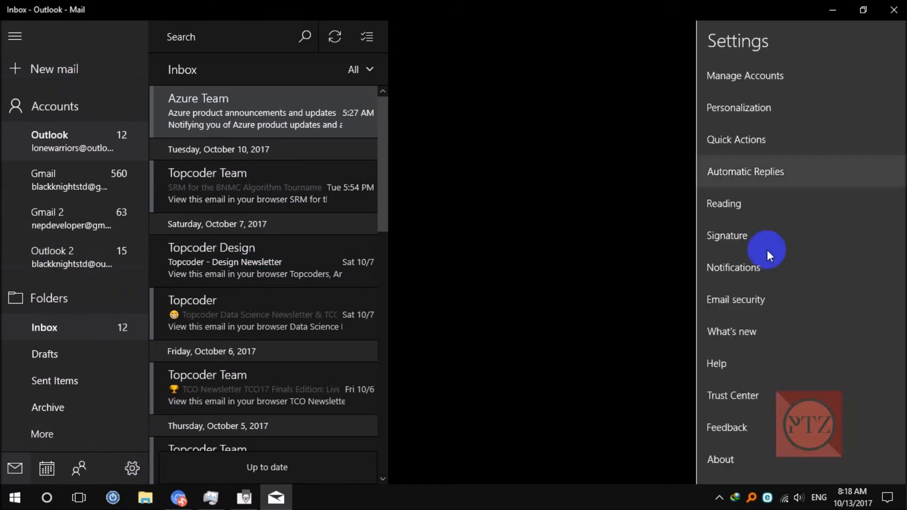
pyautogui.click(745, 76)
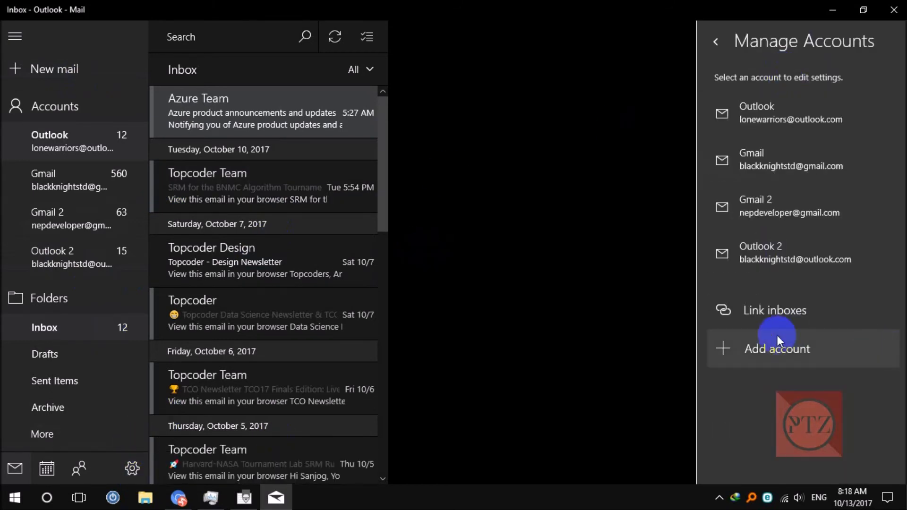
pyautogui.click(777, 348)
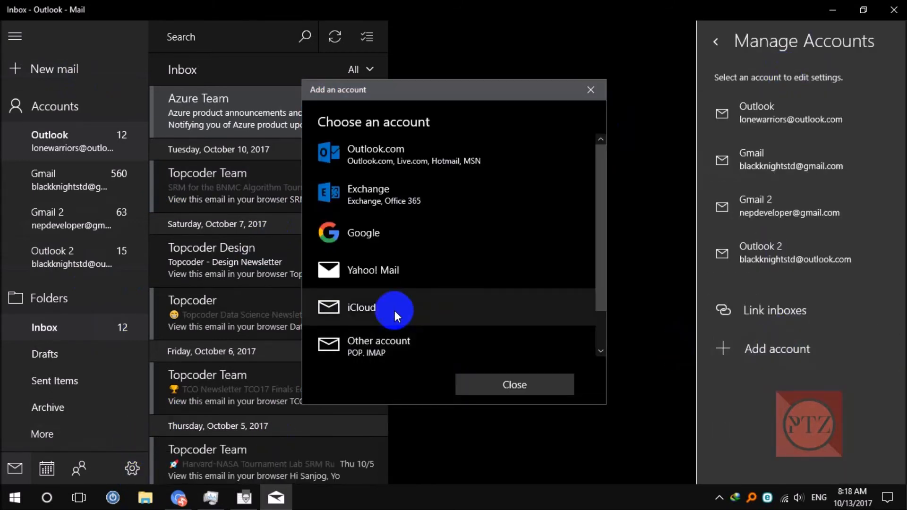
# Add an Other (POP, IMAP) account with the Zoho address, display name and password, and sign in.
pyautogui.click(379, 346)
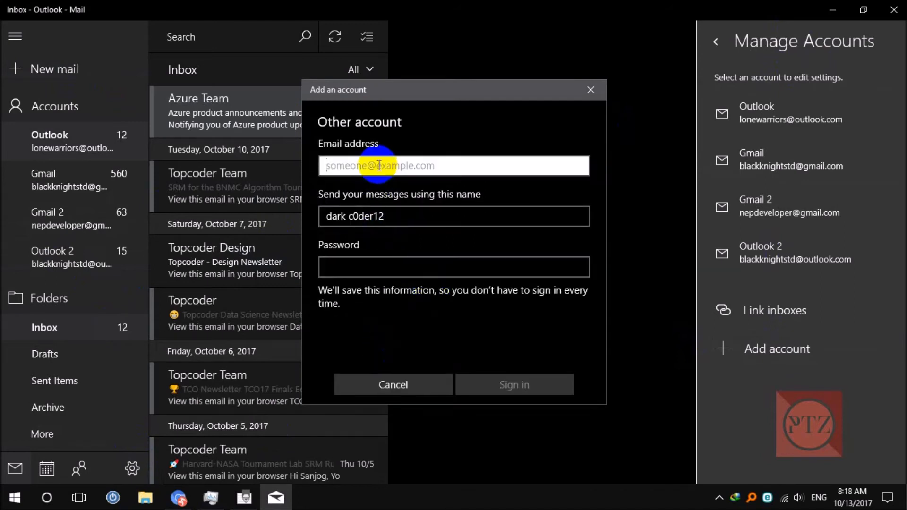
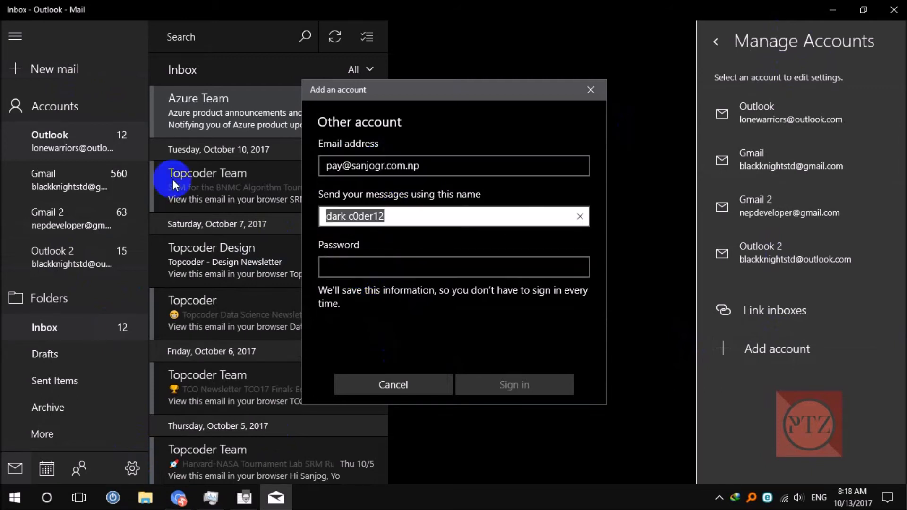
pyautogui.write('zho pay')
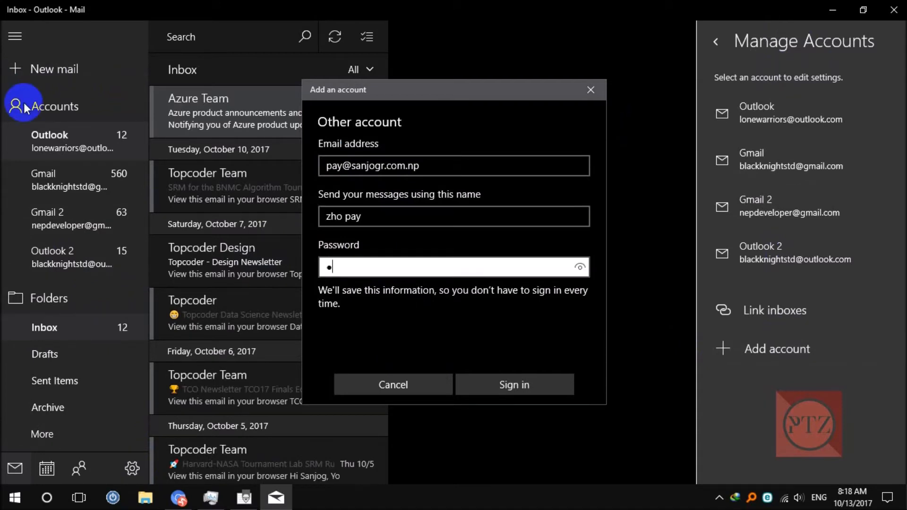
pyautogui.write('password')
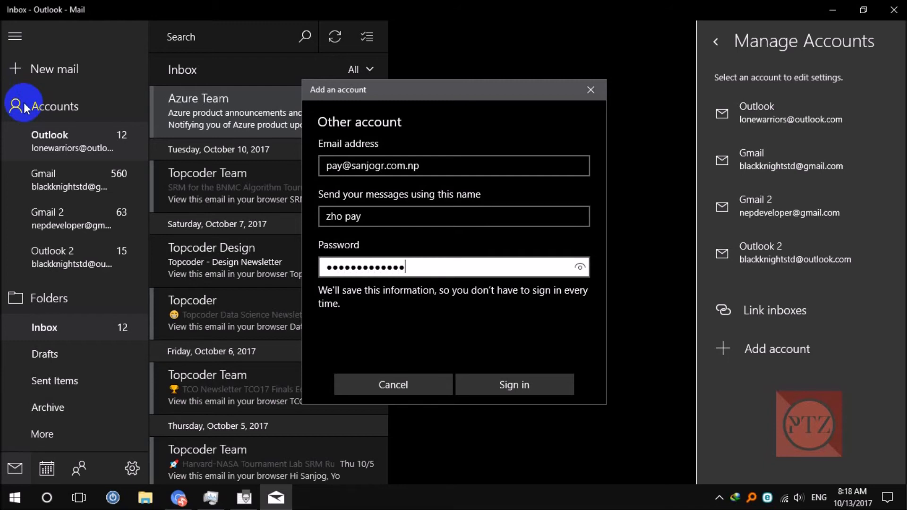
pyautogui.click(514, 384)
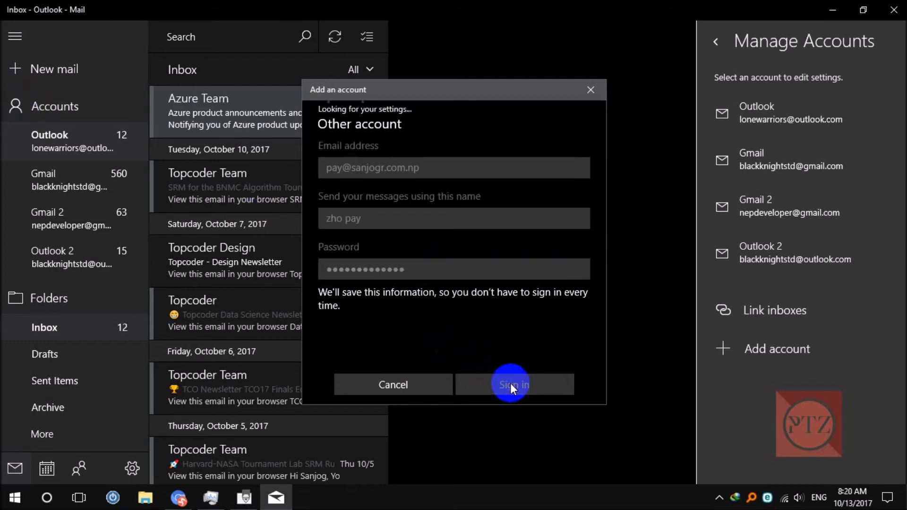
pyautogui.click(513, 384)
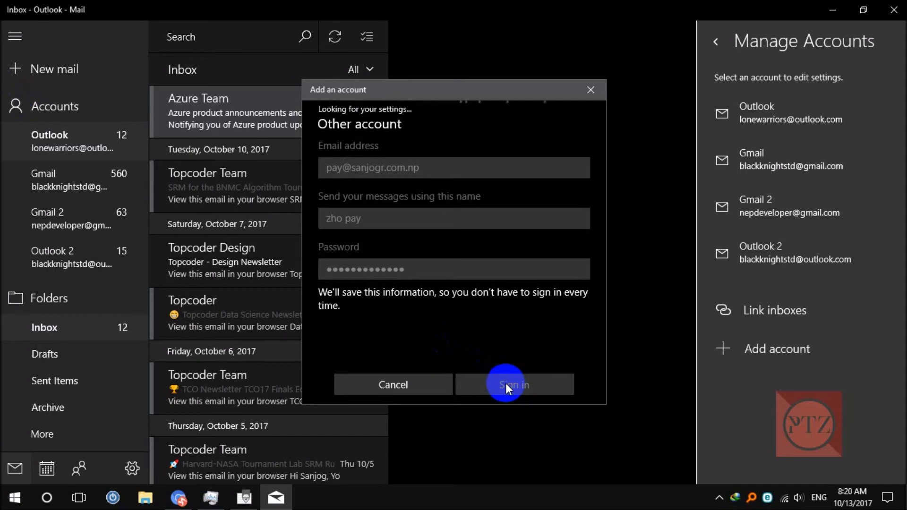
pyautogui.moveTo(494, 373)
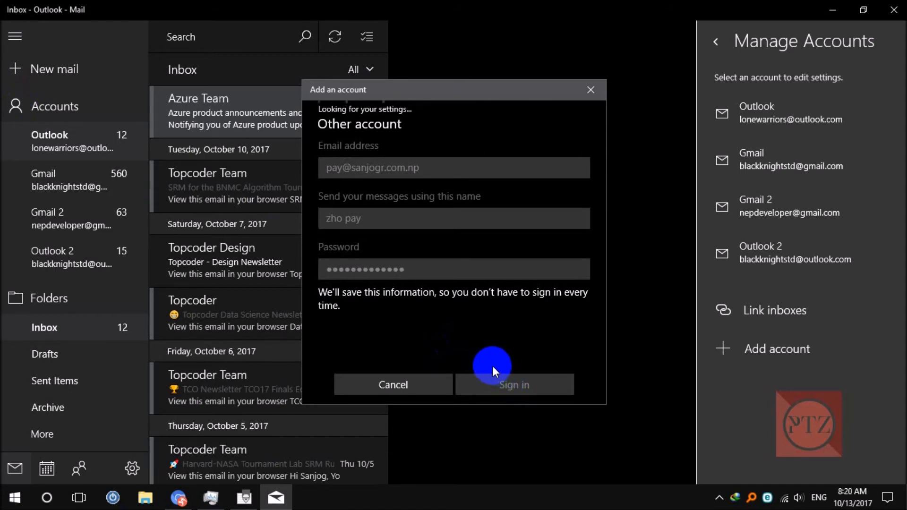
pyautogui.click(515, 384)
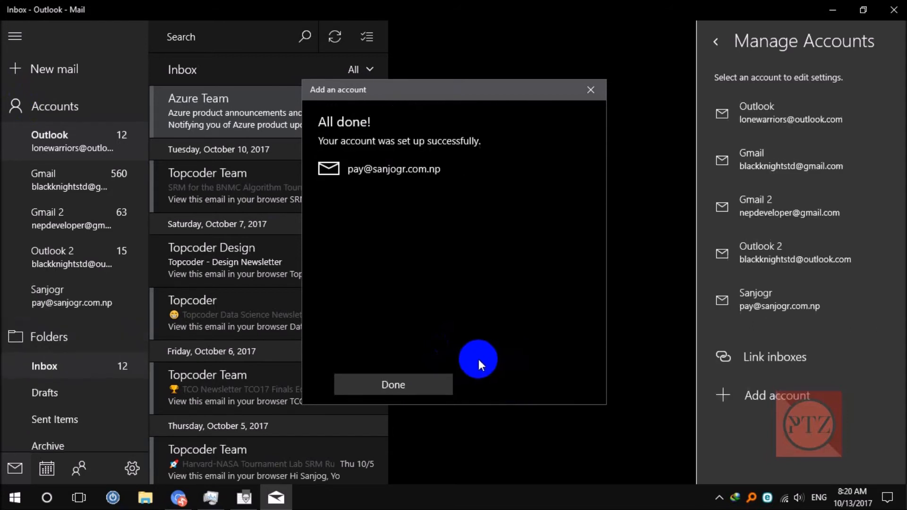
# Finish the Add account dialog with Done and sync the new Zoho account's inbox.
pyautogui.click(394, 384)
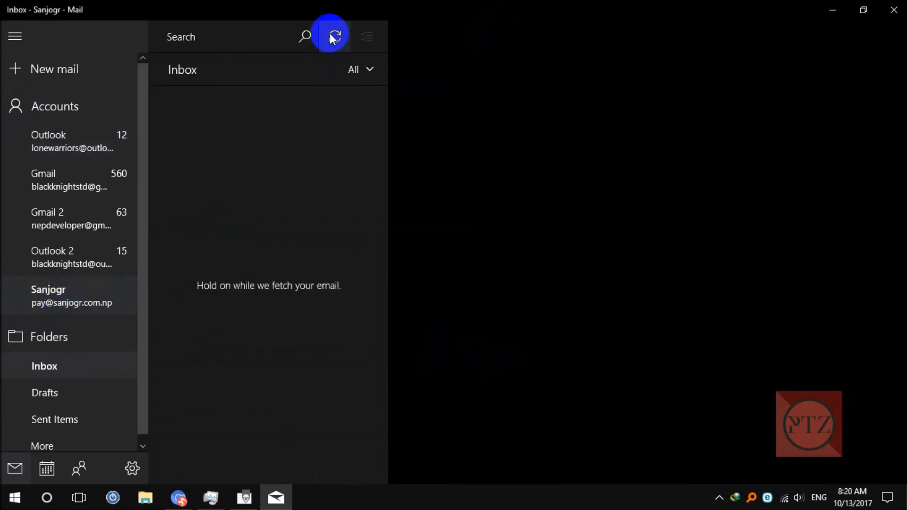
pyautogui.click(334, 36)
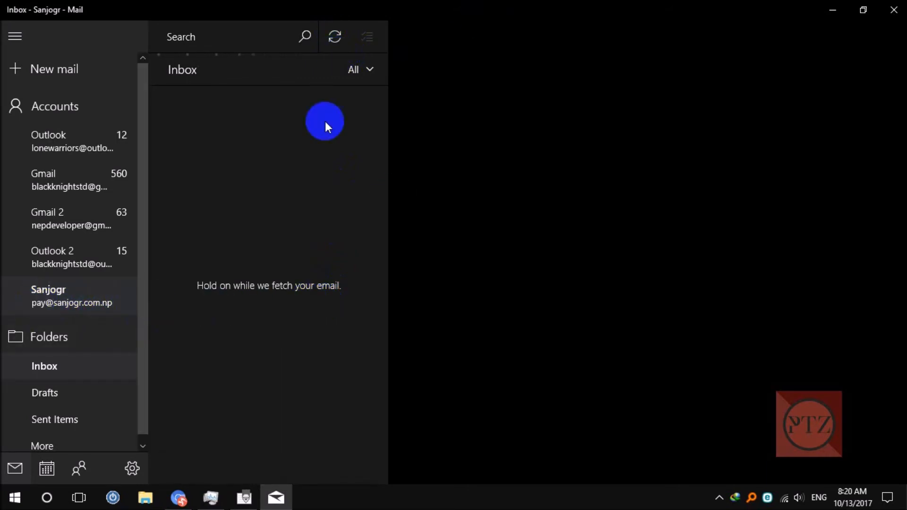
pyautogui.moveTo(435, 304)
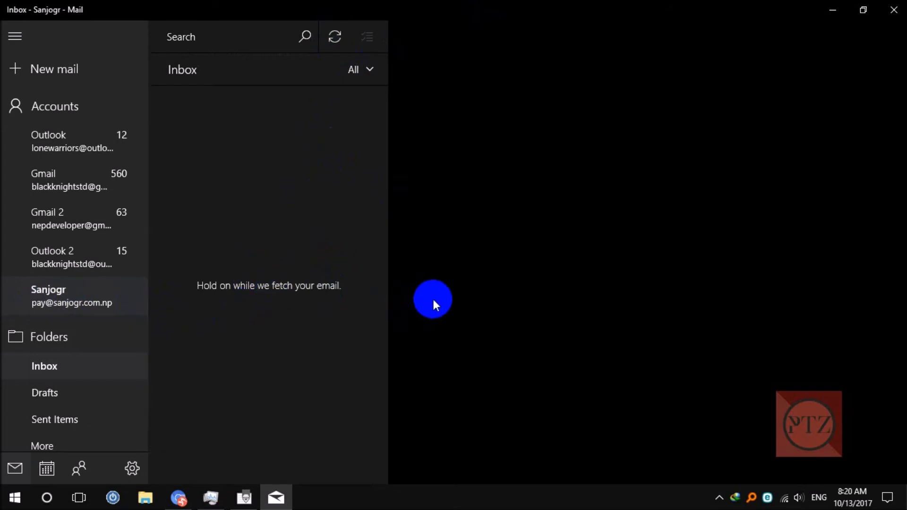
pyautogui.moveTo(365, 214)
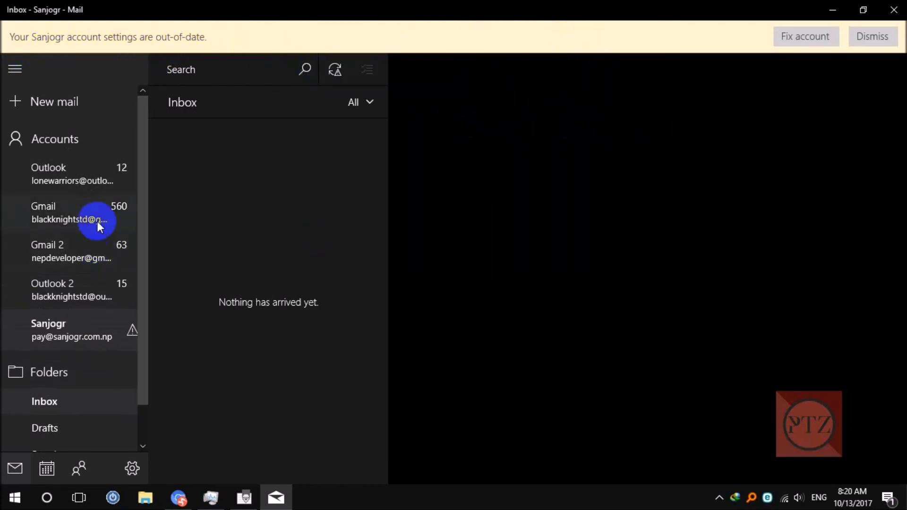
# Dismiss the out-of-date settings banner and return to the Zoho Accounts two-factor page.
pyautogui.click(873, 36)
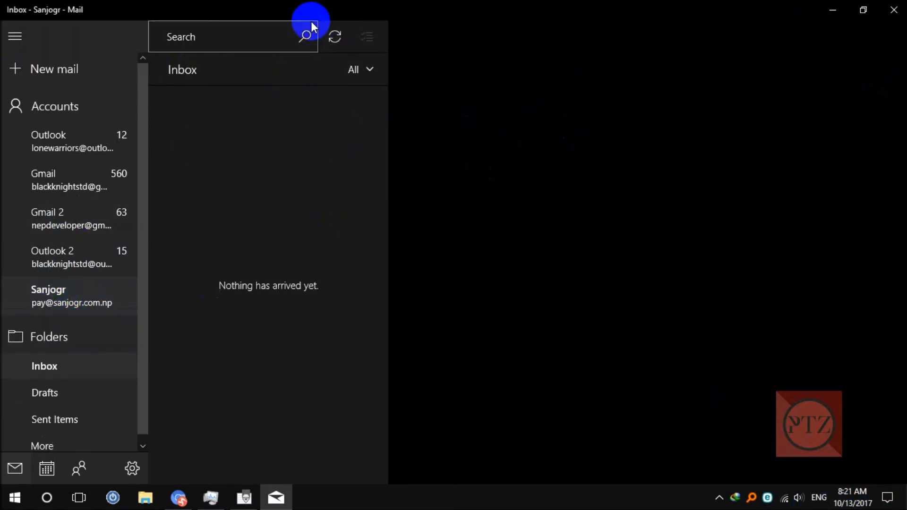
pyautogui.click(335, 36)
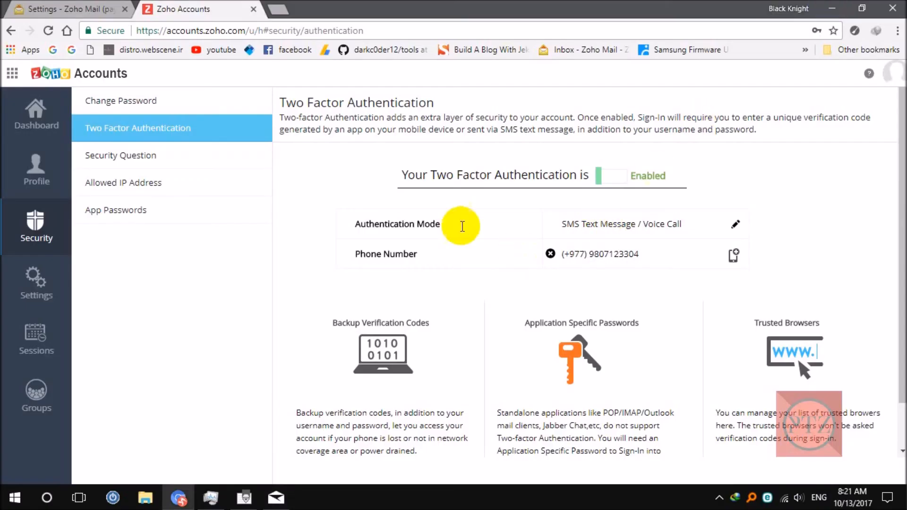
pyautogui.moveTo(119, 142)
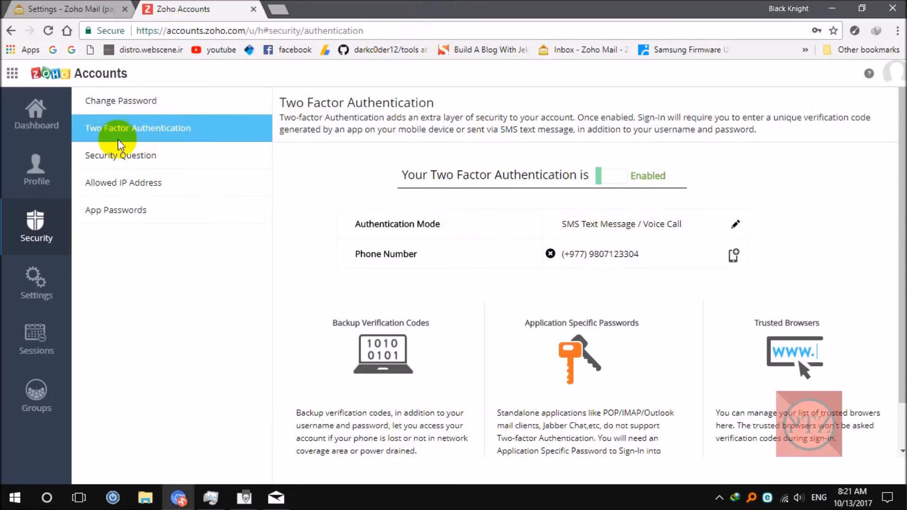
# Reach Application Specific Passwords and name the app 'win 10 mail app'.
pyautogui.scroll(-3)
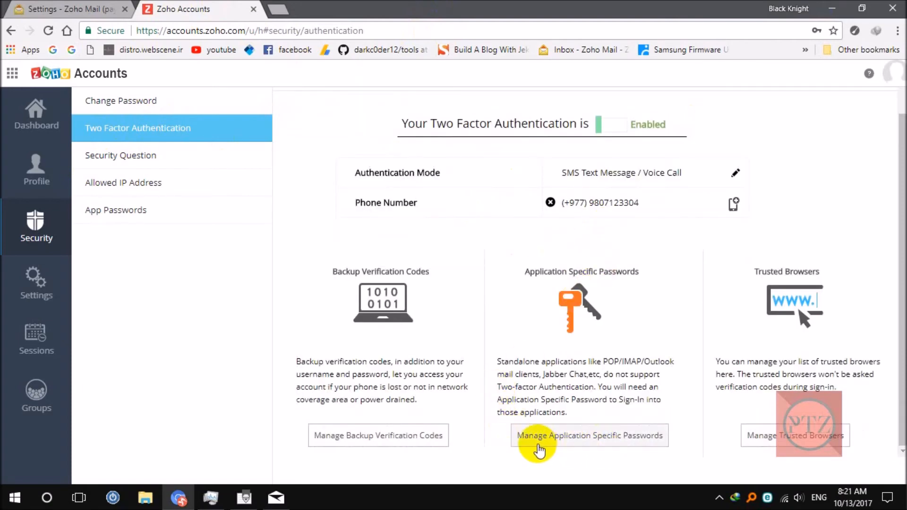
pyautogui.moveTo(586, 444)
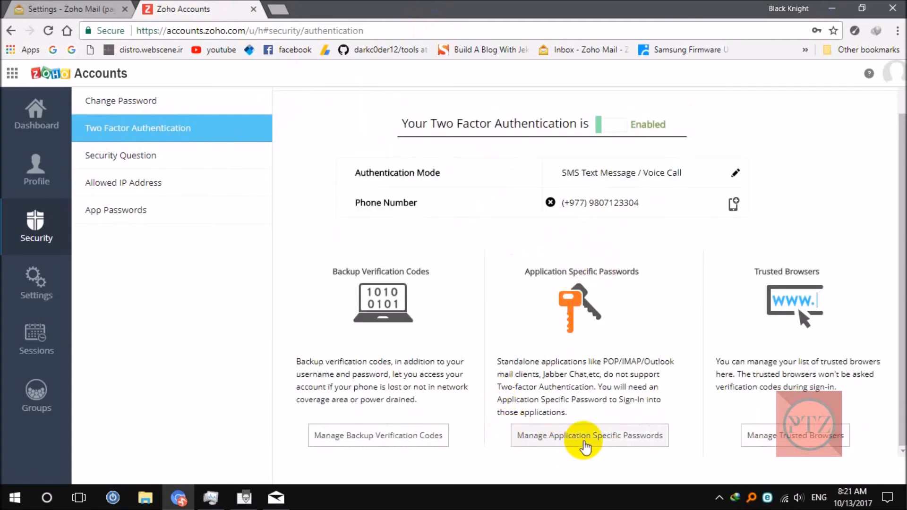
pyautogui.click(590, 435)
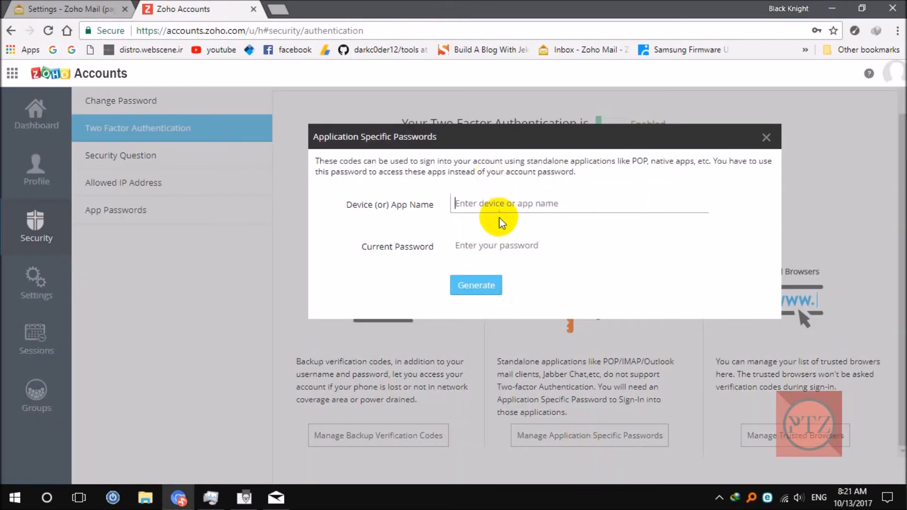
pyautogui.moveTo(505, 209)
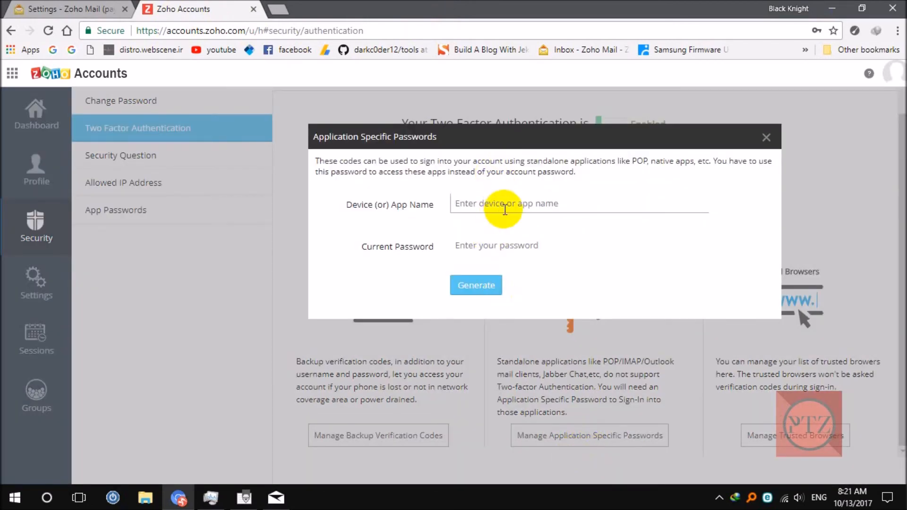
pyautogui.click(272, 498)
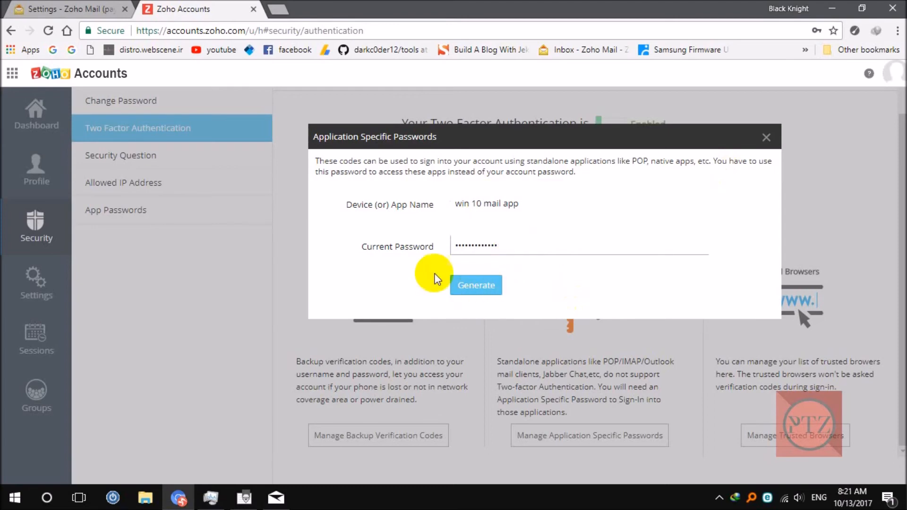
pyautogui.moveTo(622, 272)
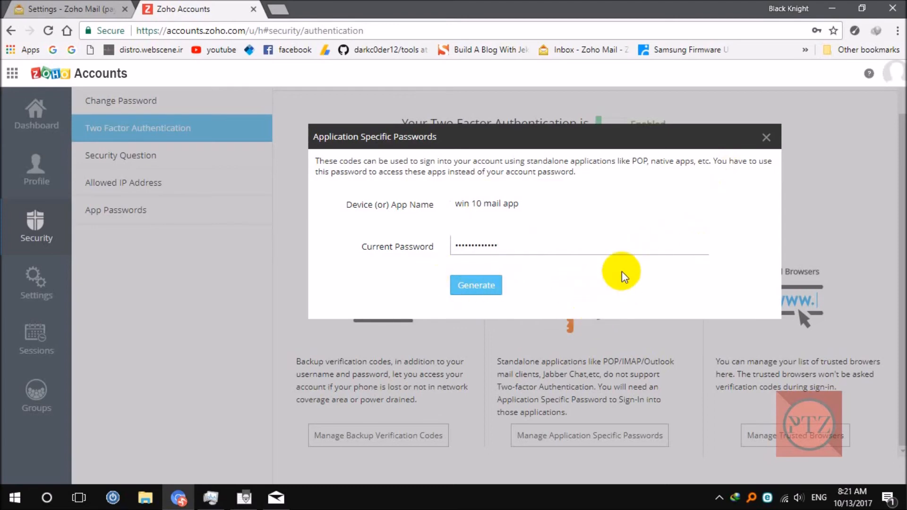
pyautogui.moveTo(620, 291)
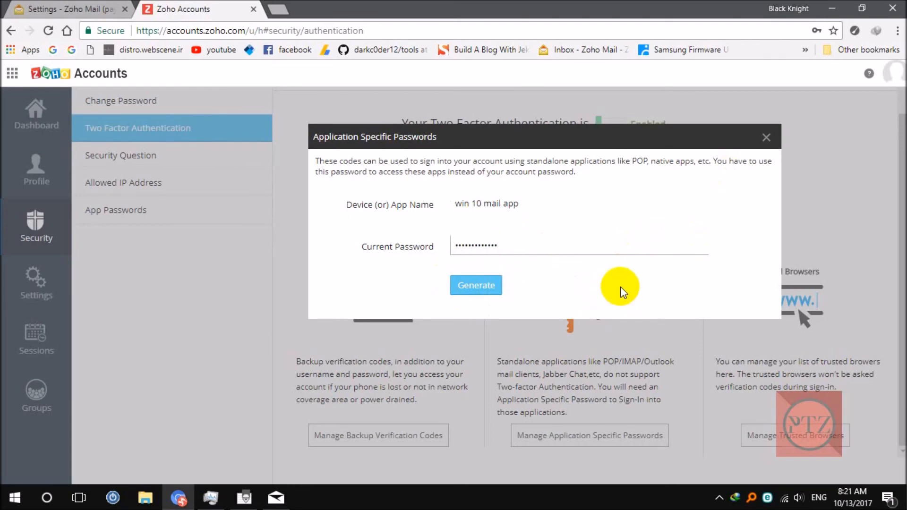
pyautogui.click(483, 286)
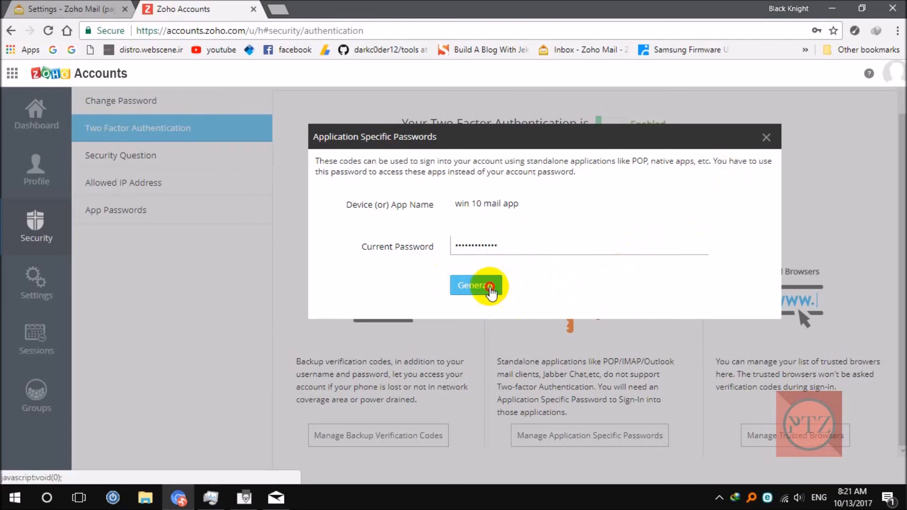
pyautogui.click(486, 285)
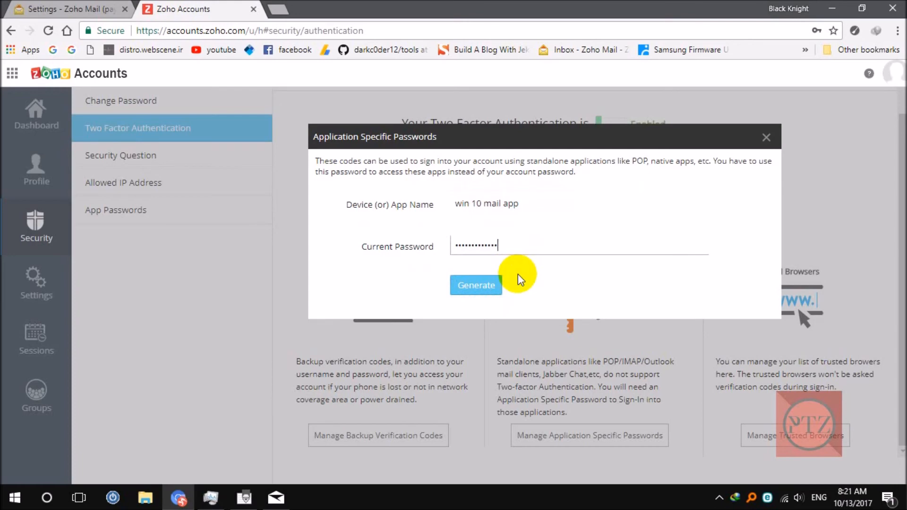
pyautogui.click(476, 286)
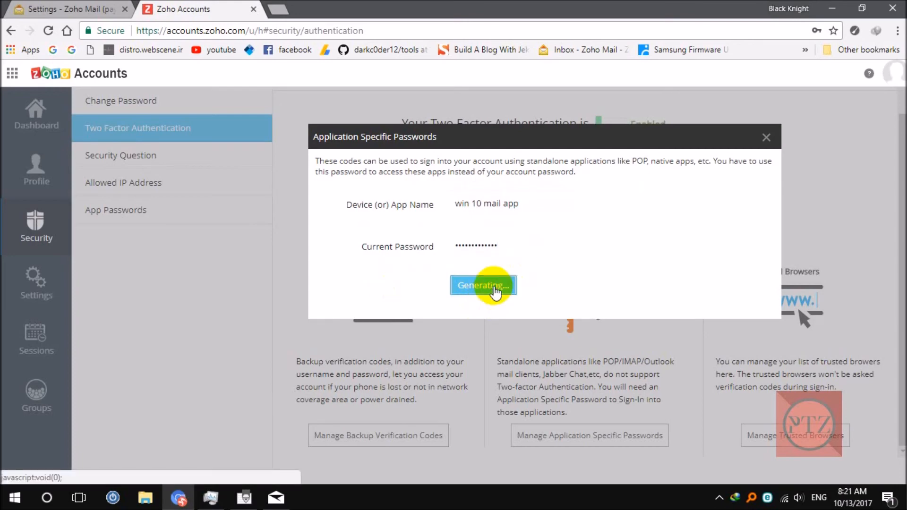
pyautogui.click(483, 286)
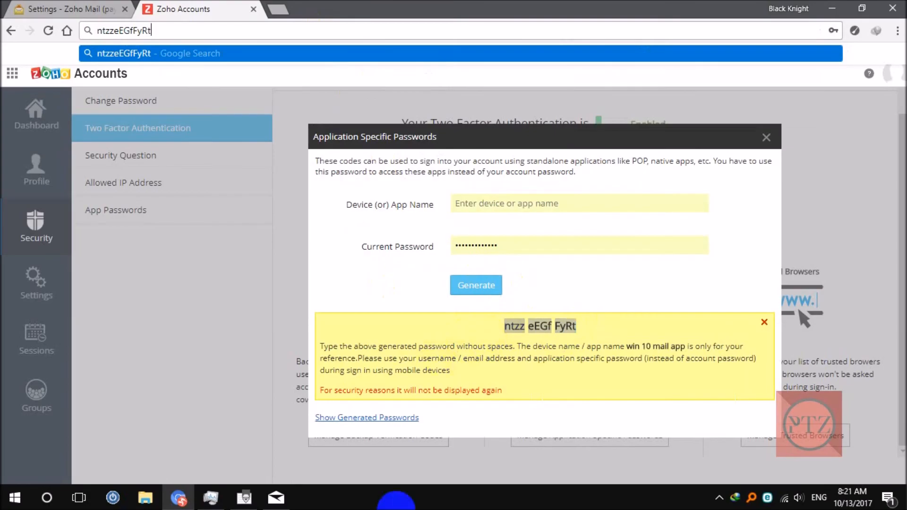
# In Mail, edit the Sanjogr account settings and paste the app-specific password into Password.
pyautogui.click(272, 497)
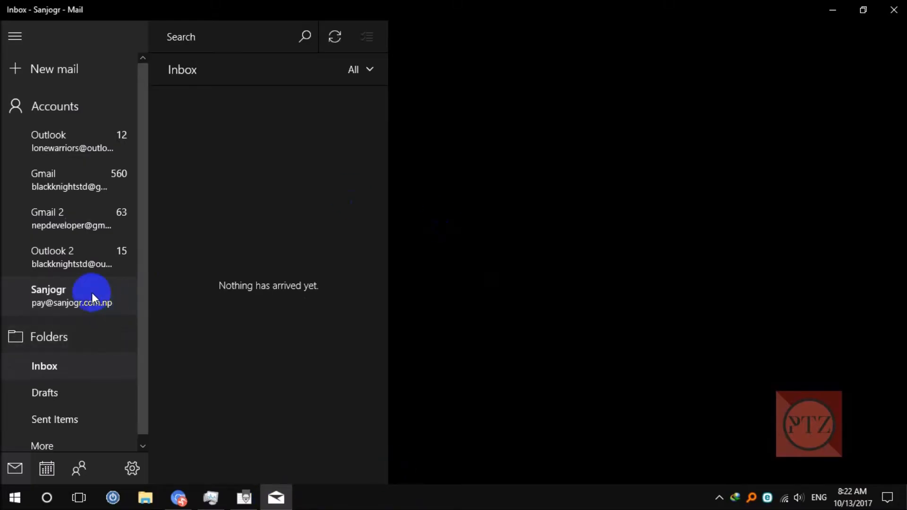
pyautogui.rightClick(93, 293)
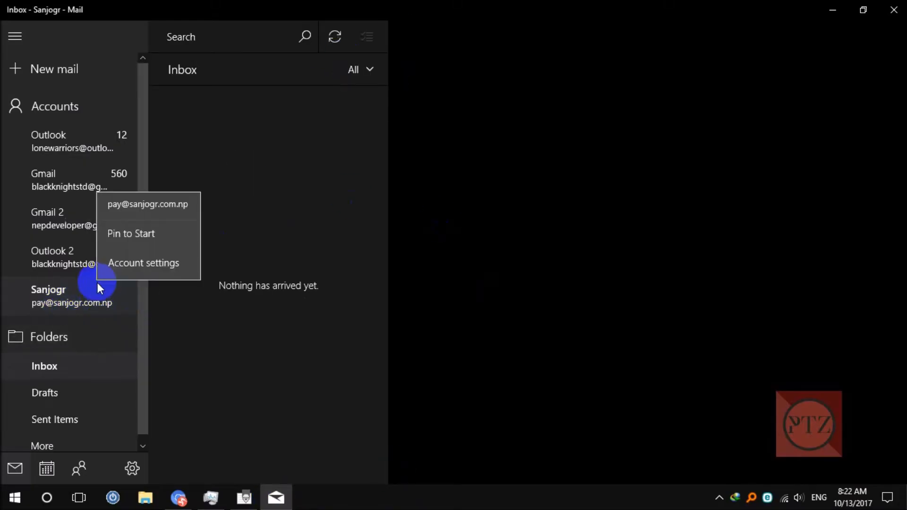
pyautogui.click(334, 37)
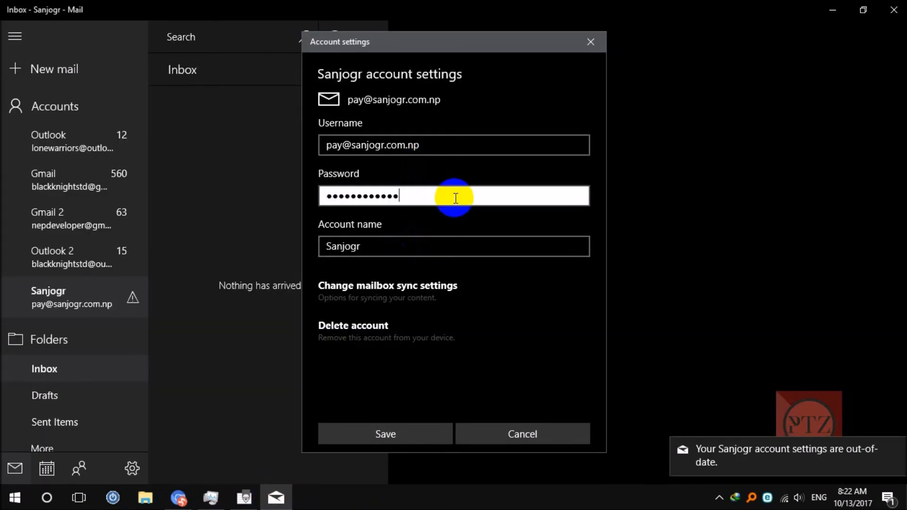
pyautogui.rightClick(402, 198)
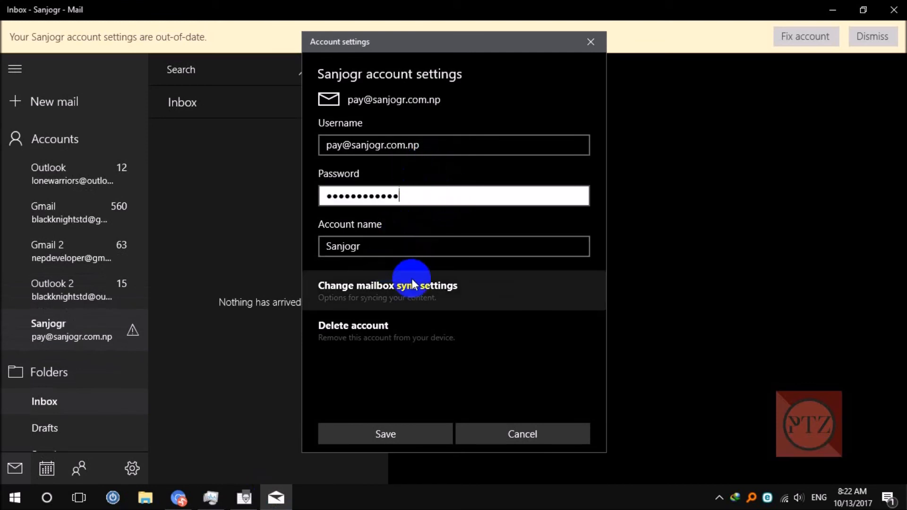
# Save the account settings so the Sanjogr inbox syncs its Zoho emails.
pyautogui.click(386, 434)
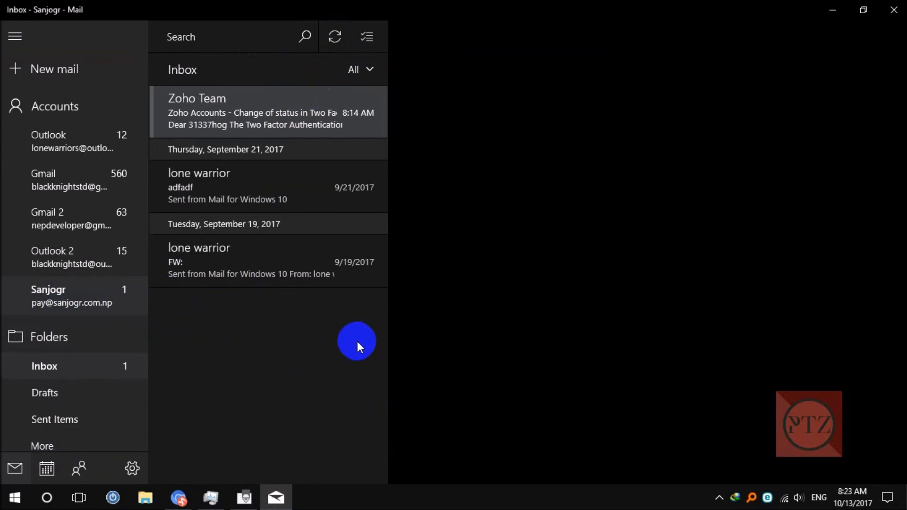
pyautogui.moveTo(291, 336)
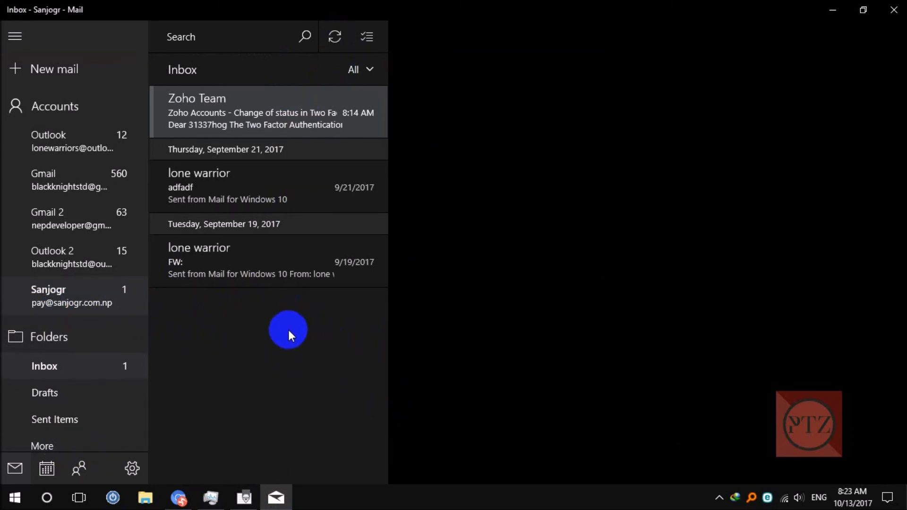
pyautogui.moveTo(289, 330)
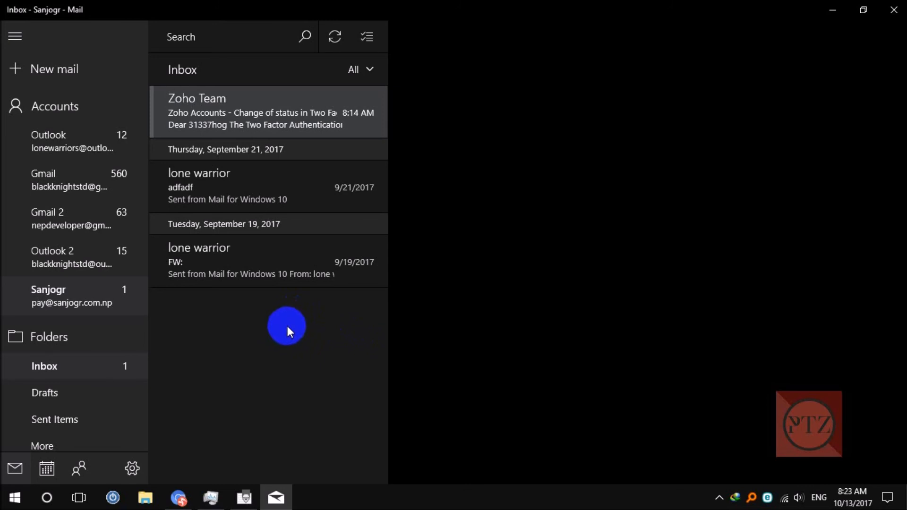
pyautogui.moveTo(283, 329)
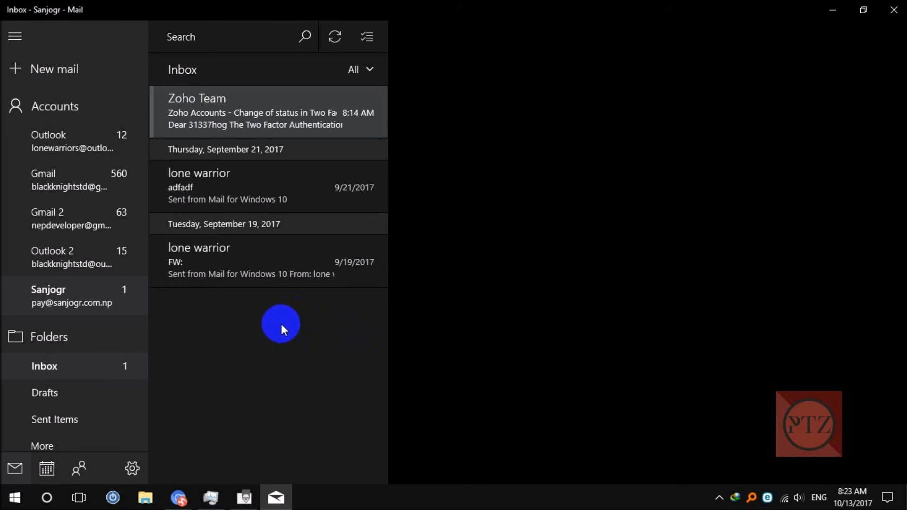
pyautogui.moveTo(261, 352)
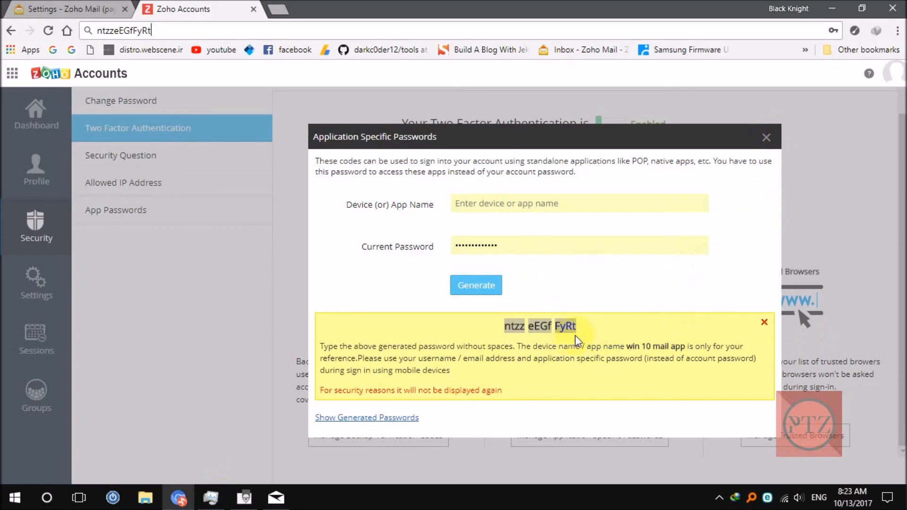
pyautogui.moveTo(651, 288)
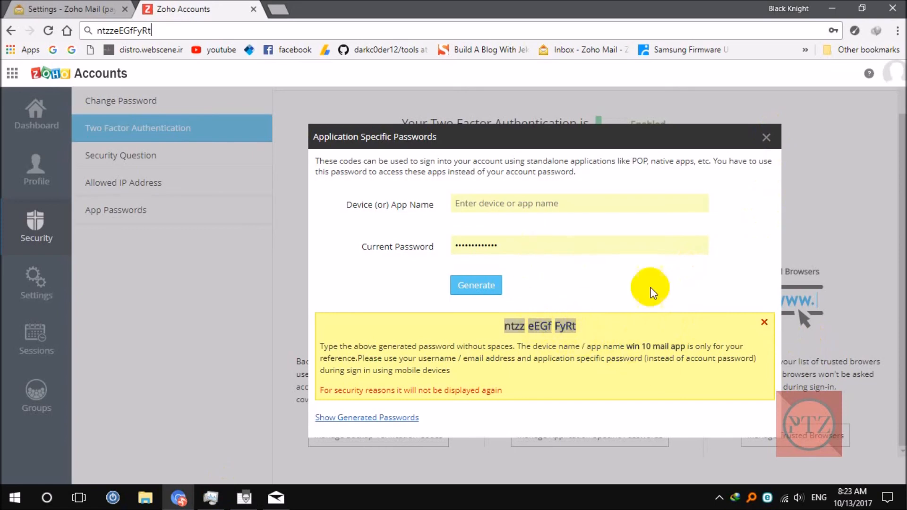
pyautogui.moveTo(729, 379)
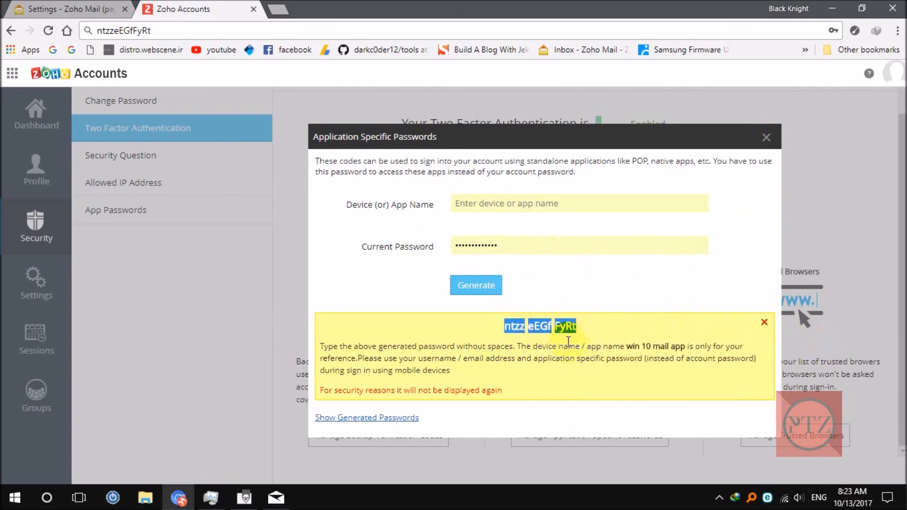
pyautogui.moveTo(626, 387)
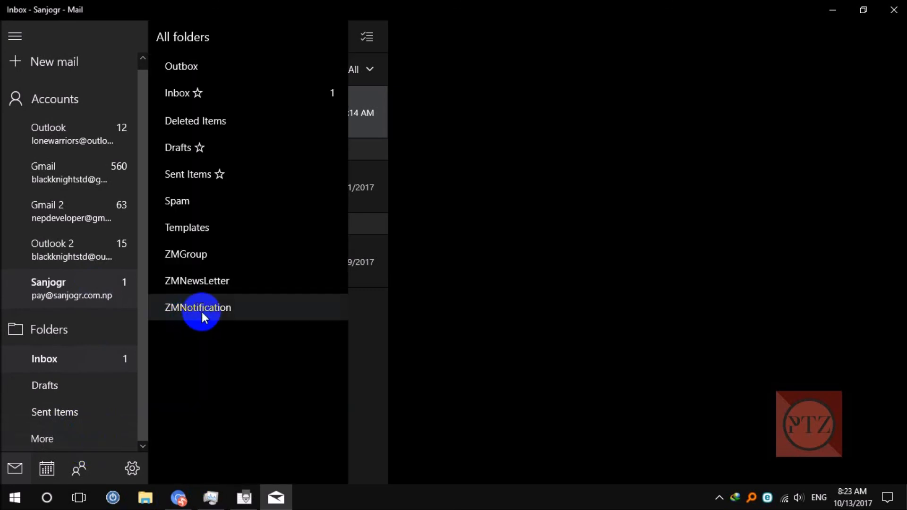
# View the ZMNotification folder, return to Inbox, then switch back to Chrome.
pyautogui.click(199, 307)
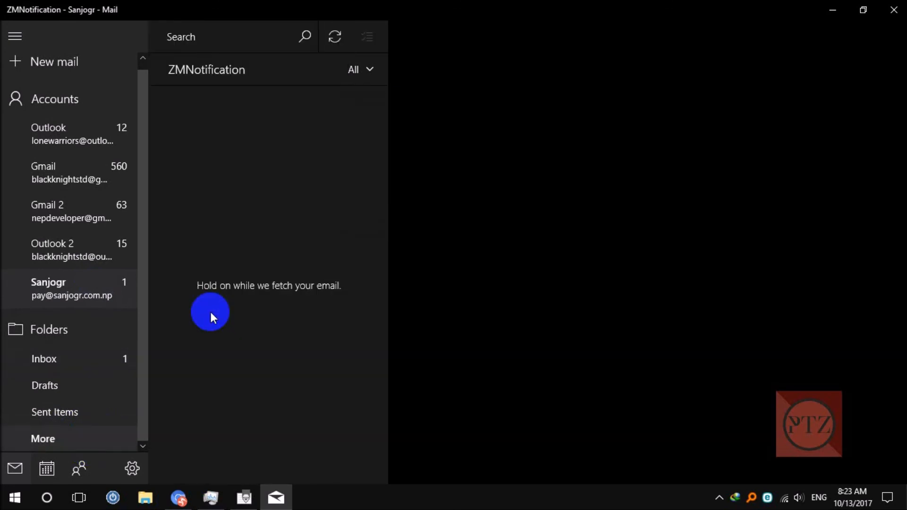
pyautogui.click(43, 360)
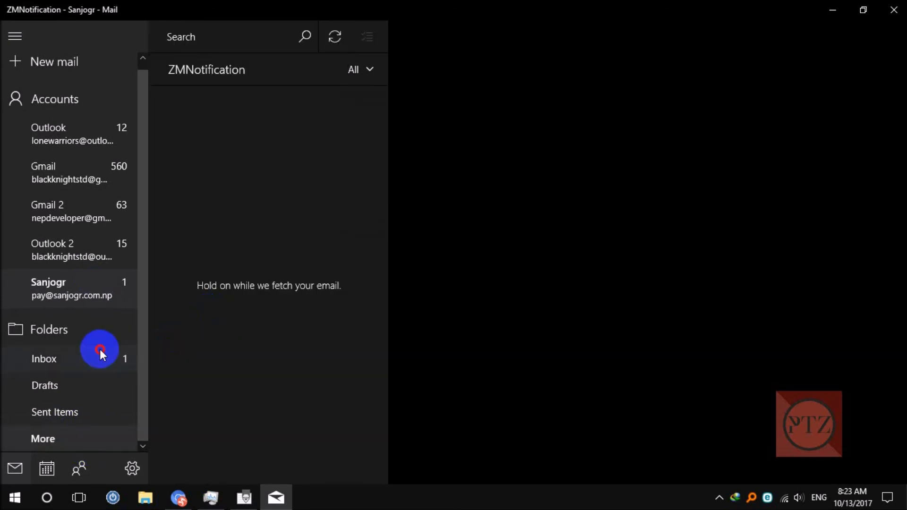
pyautogui.click(43, 359)
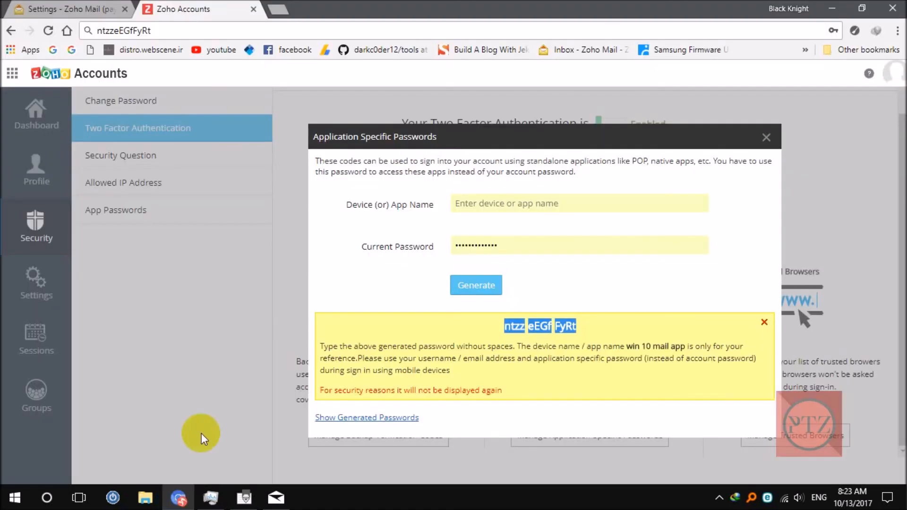
pyautogui.moveTo(208, 356)
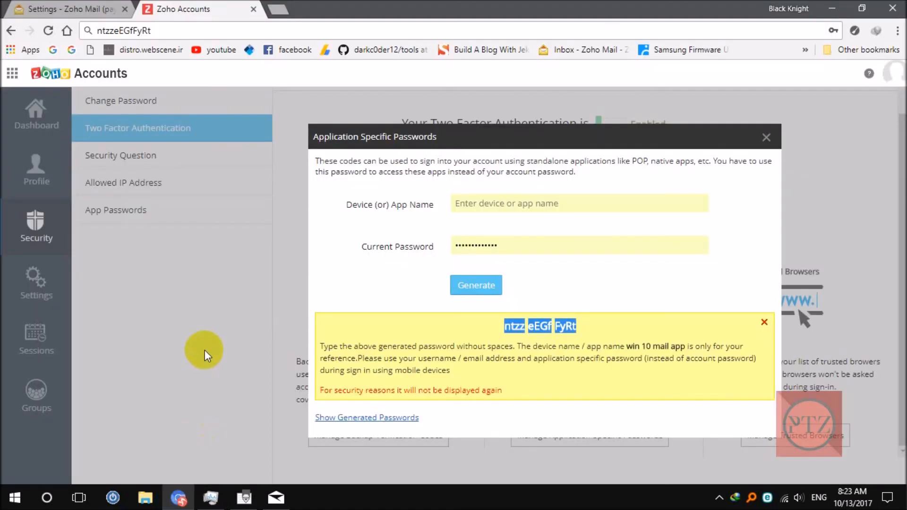
# Dismiss the Application Specific Passwords dialog and return to the Zoho Mail Settings page.
pyautogui.click(766, 137)
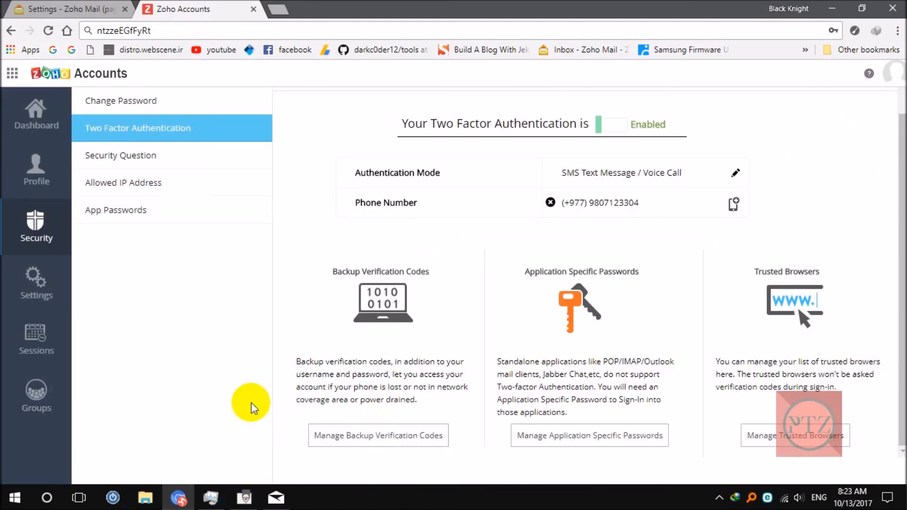
pyautogui.moveTo(418, 412)
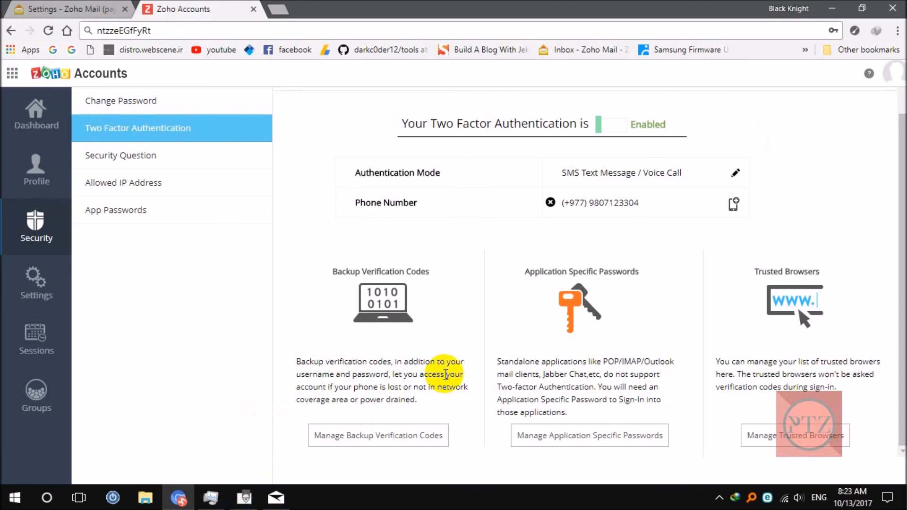
pyautogui.click(66, 10)
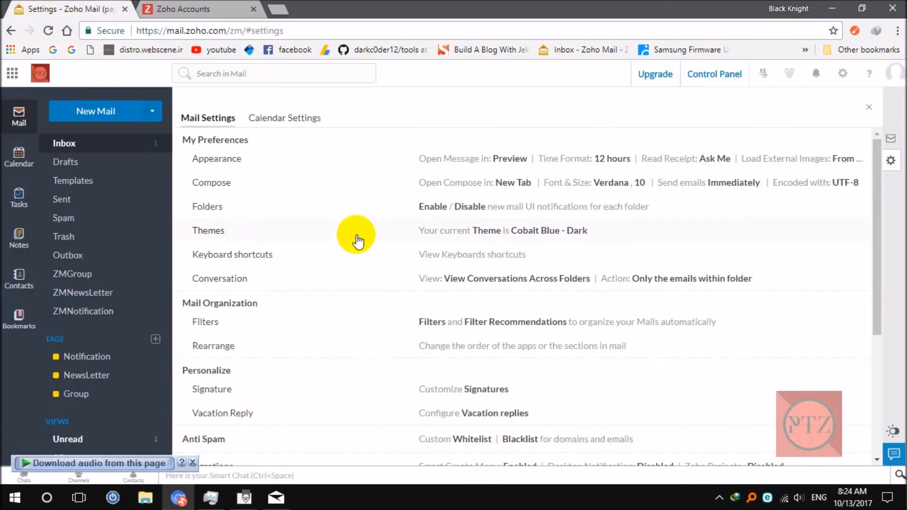
pyautogui.moveTo(306, 237)
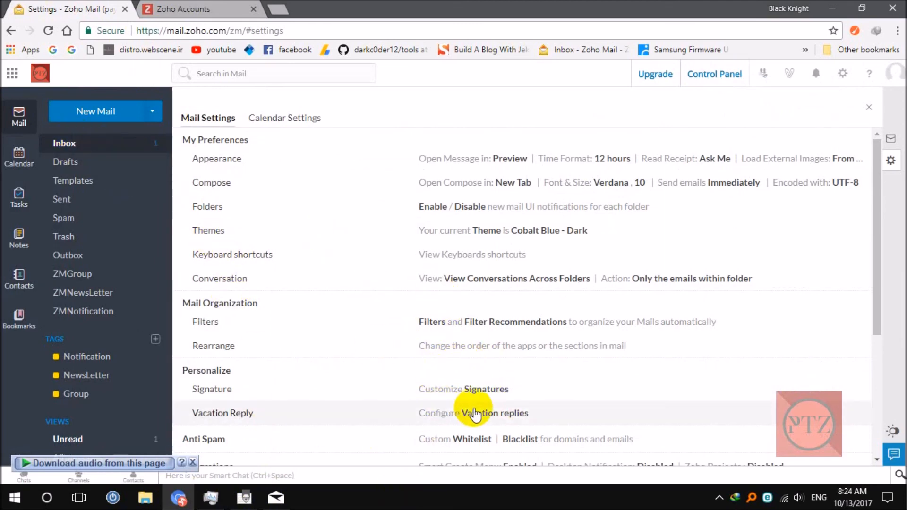
pyautogui.moveTo(413, 350)
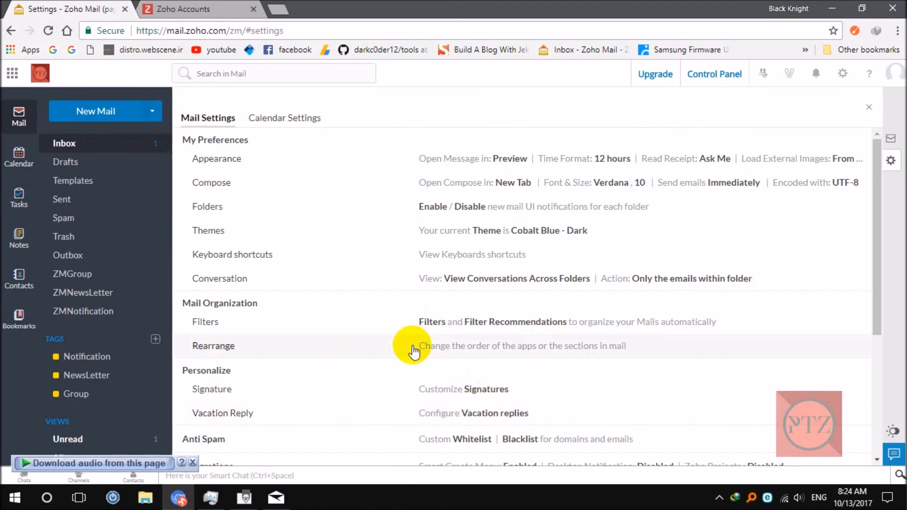
pyautogui.moveTo(515, 306)
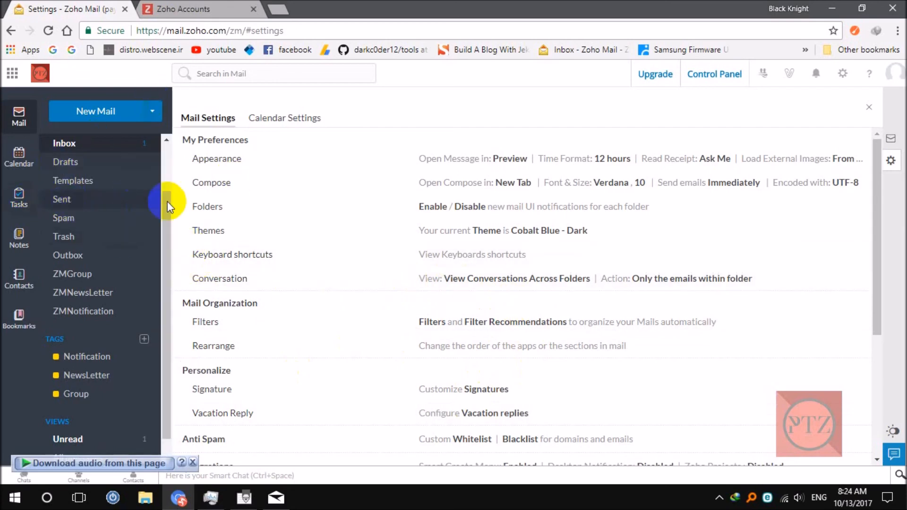
pyautogui.click(900, 74)
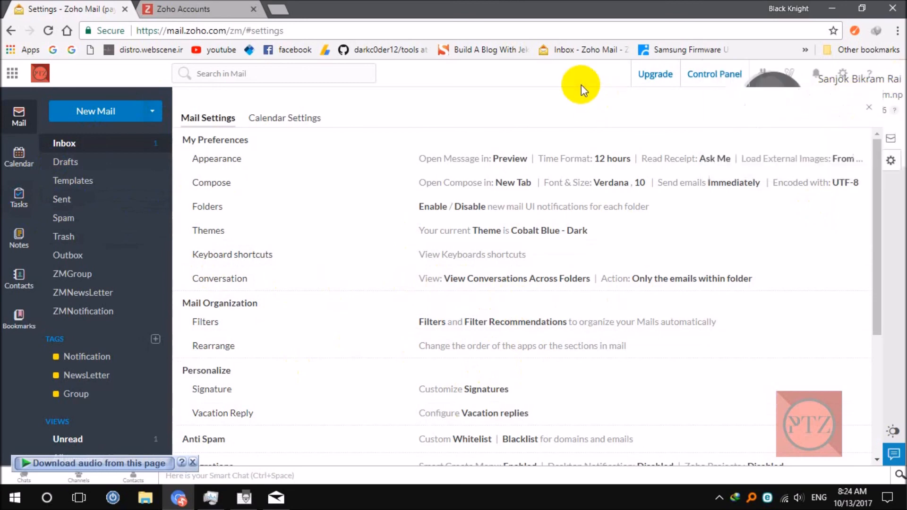
pyautogui.click(775, 76)
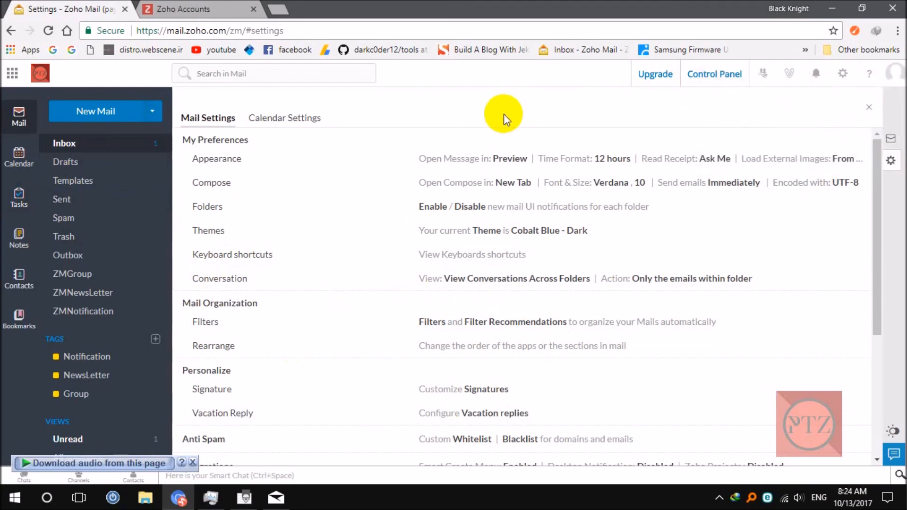
pyautogui.moveTo(471, 118)
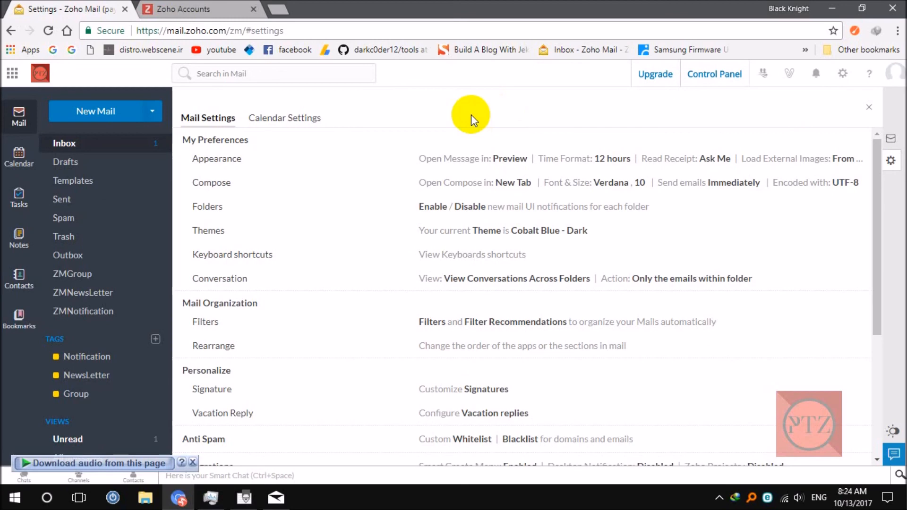